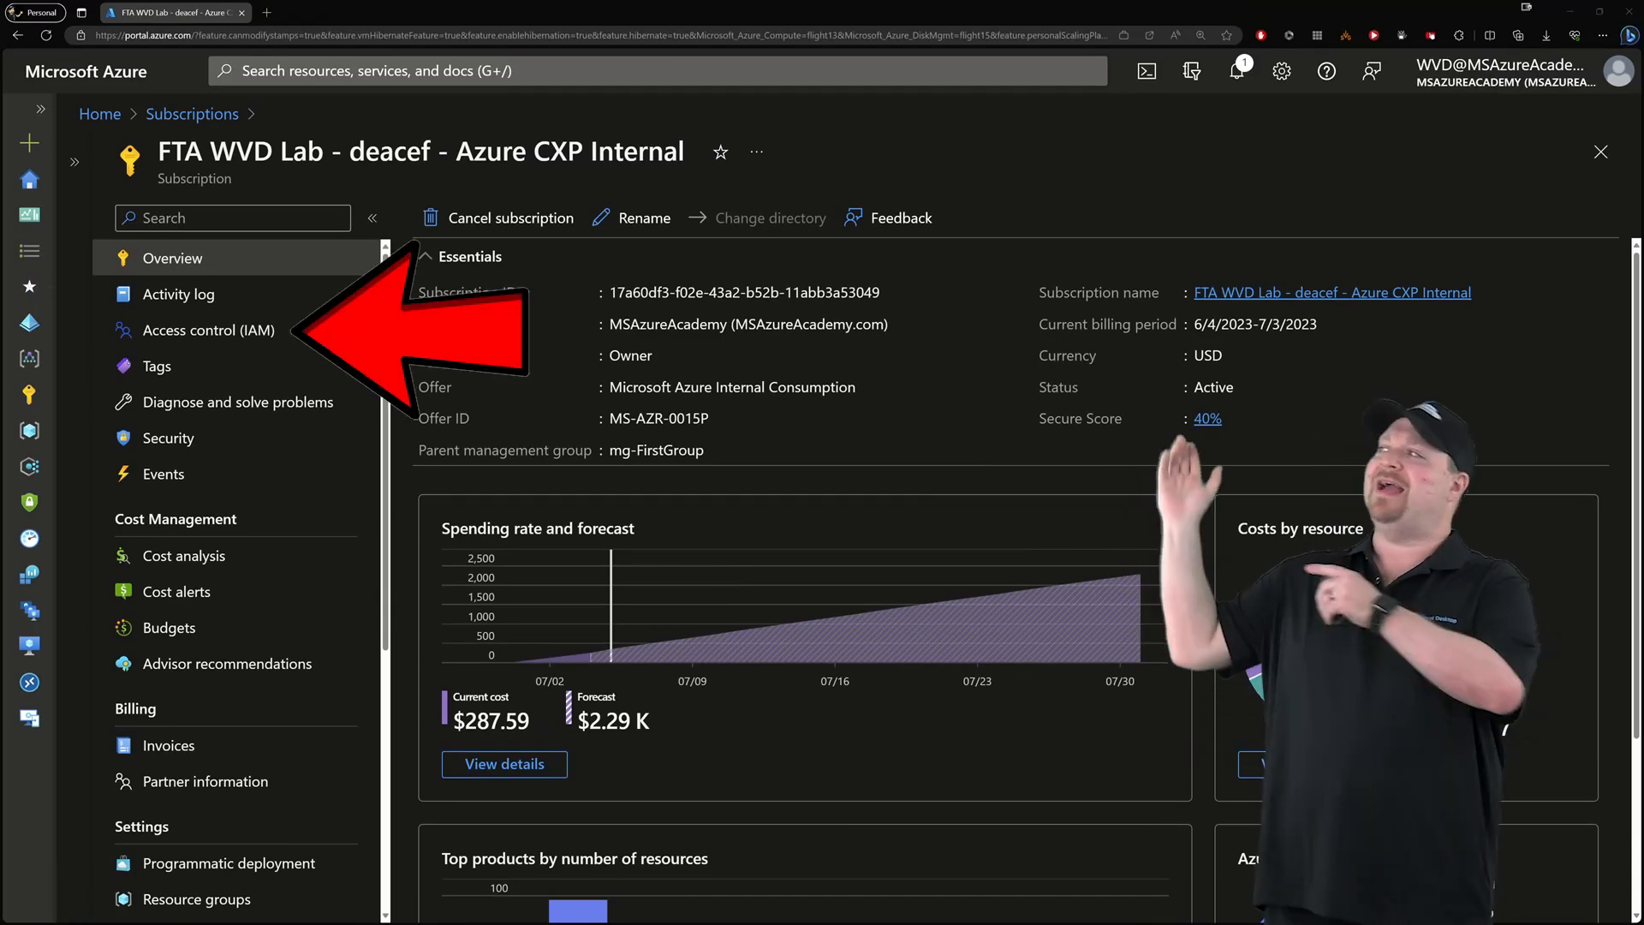
Show the add-access options on the FTA WVD Lab subscription's Access control (IAM) page.
{"action": "left_click", "coordinate": [209, 331]}
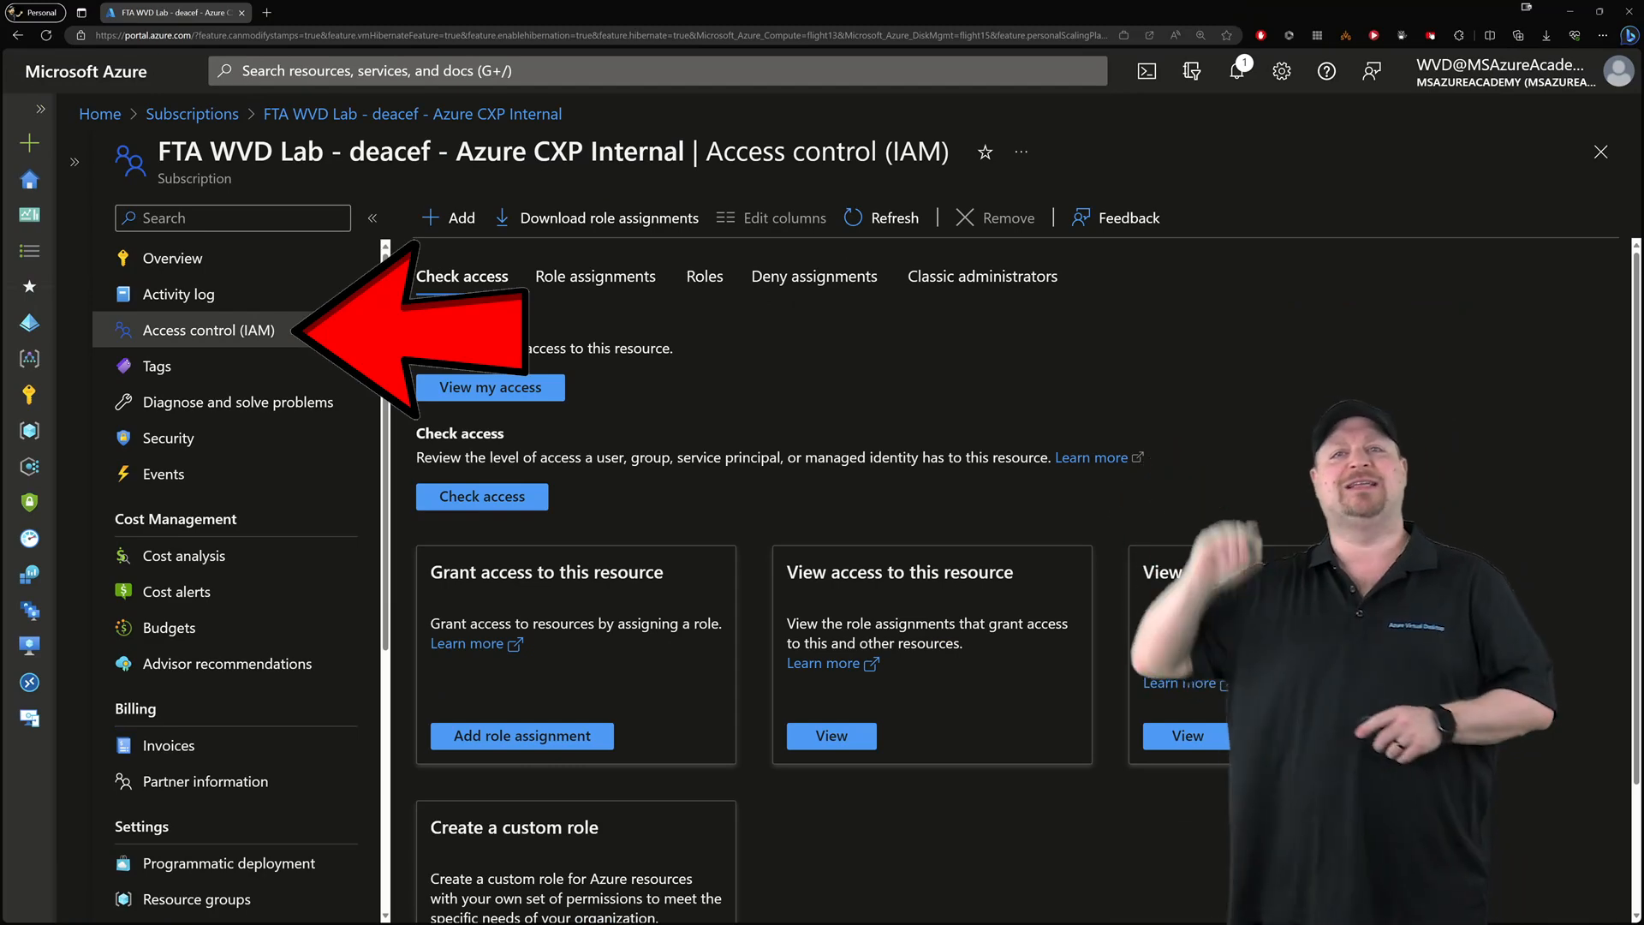
{"action": "left_click", "coordinate": [445, 217]}
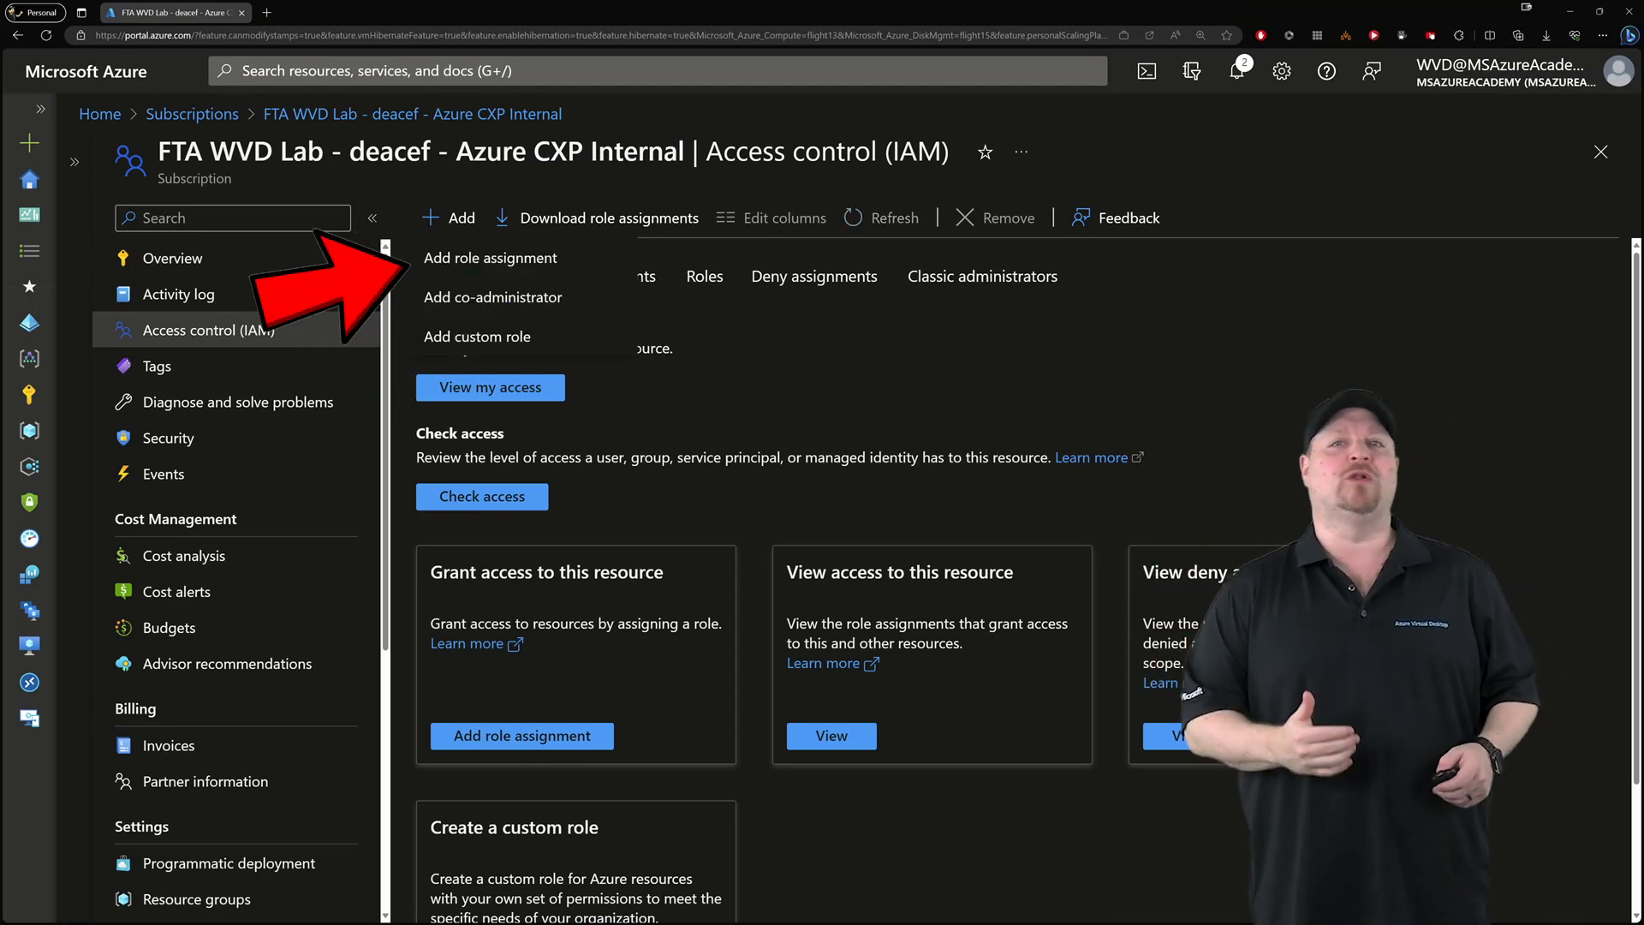
Begin a role assignment with the Desktop Virtualization Power On Off Contributor role selected.
{"action": "left_click", "coordinate": [490, 257]}
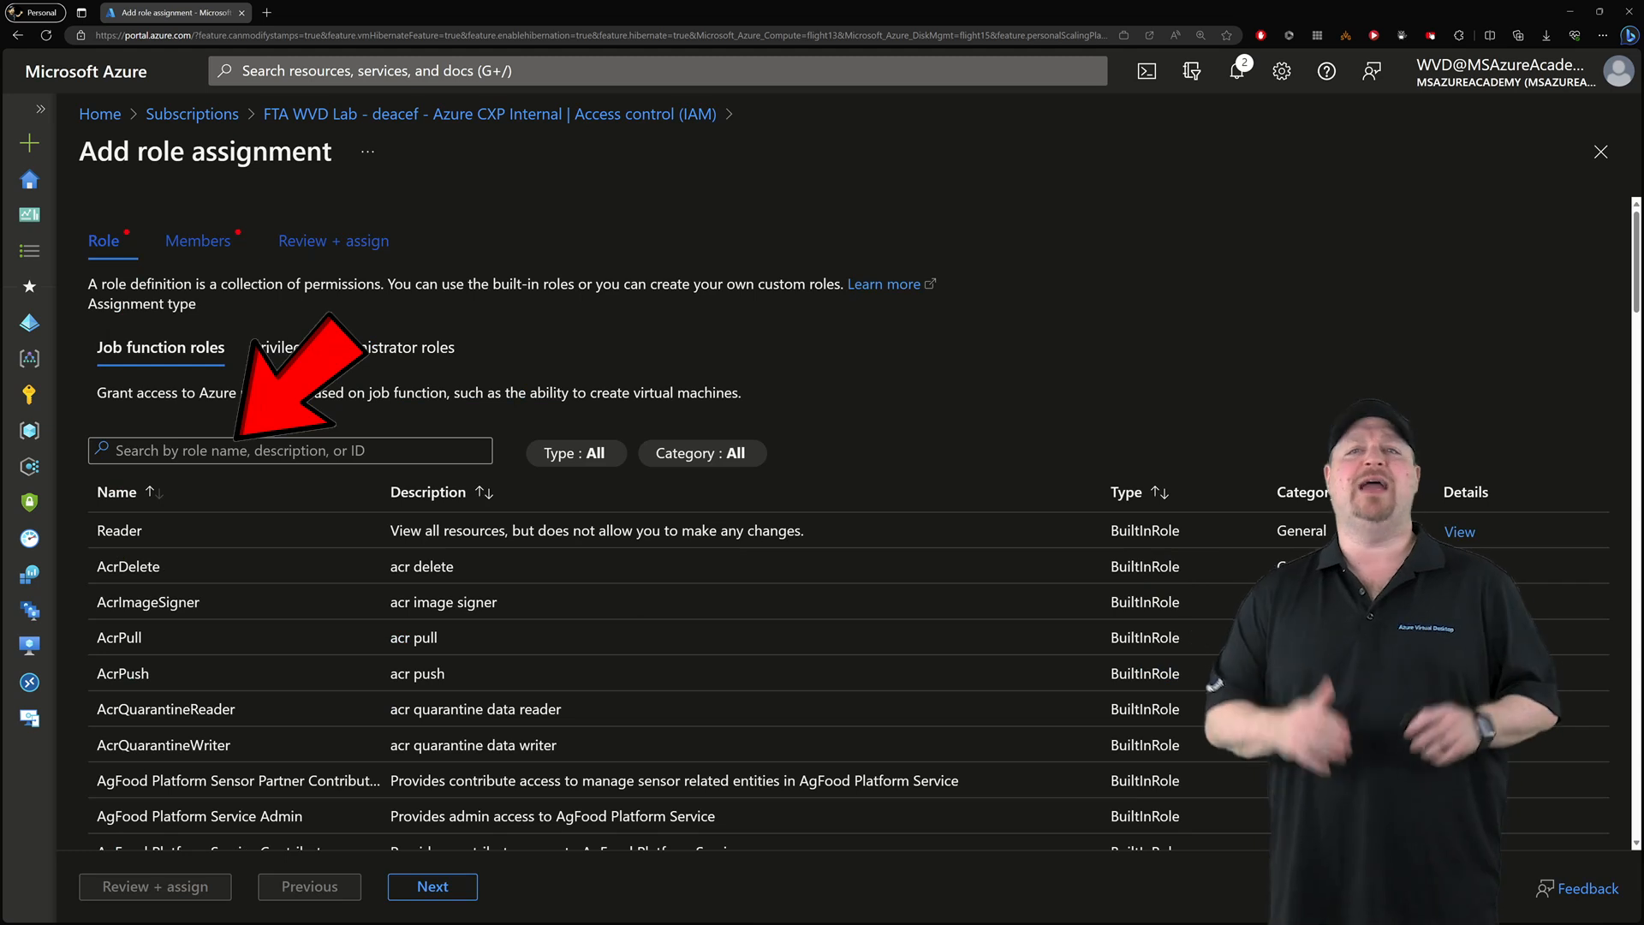
{"action": "type", "text": "Power On Off"}
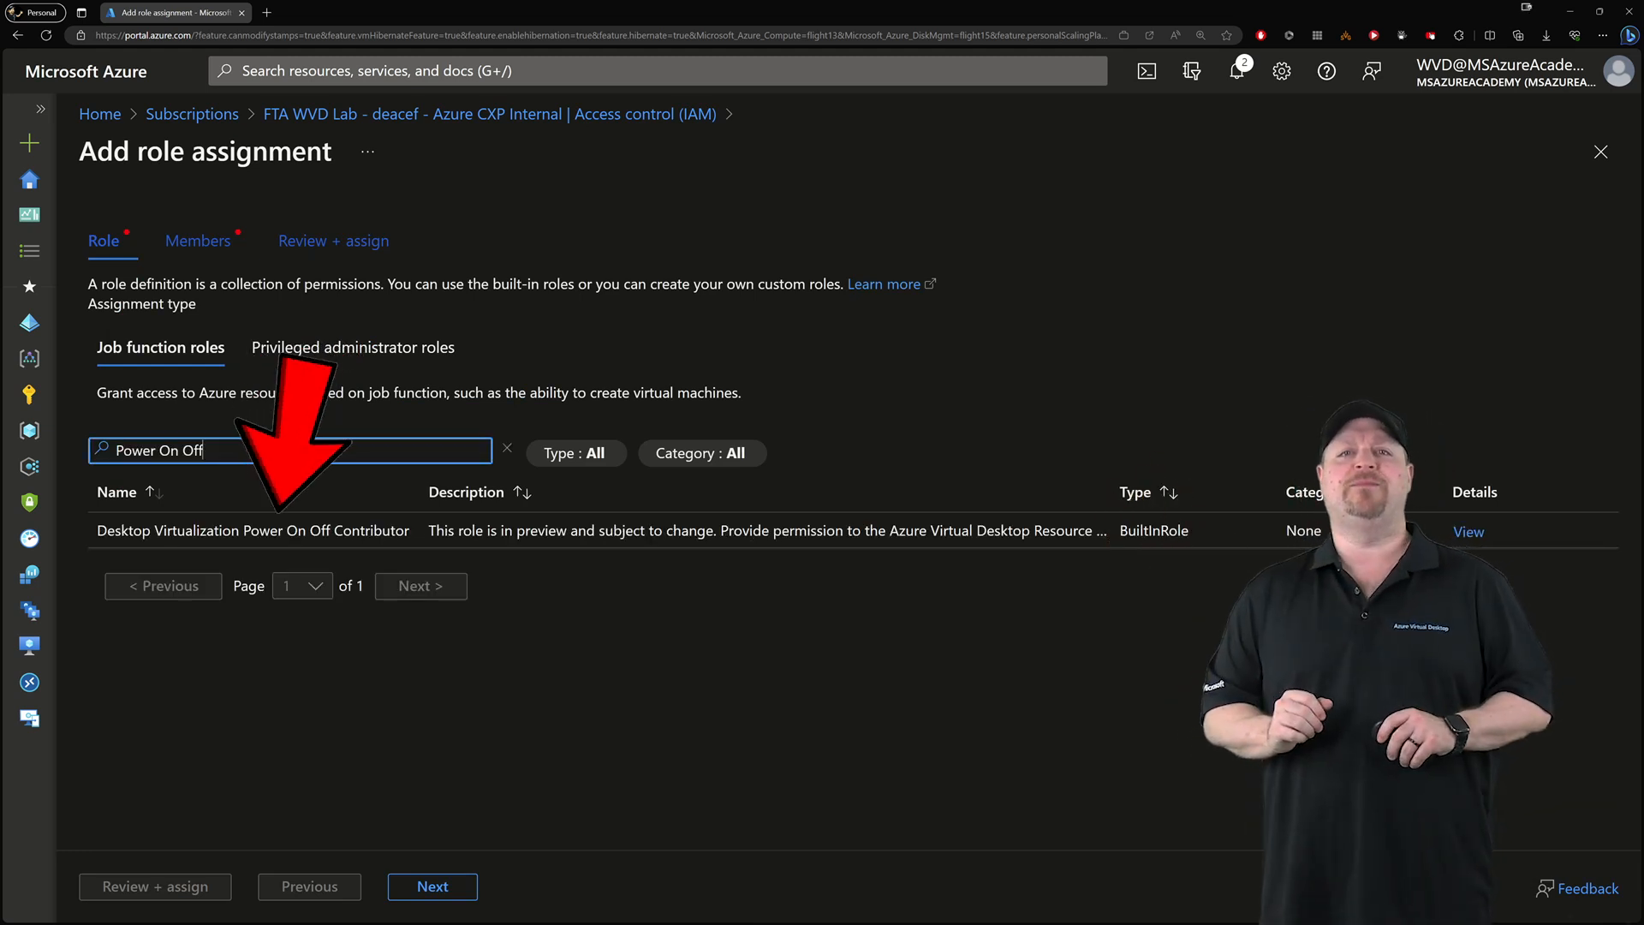
{"action": "left_click", "coordinate": [432, 885]}
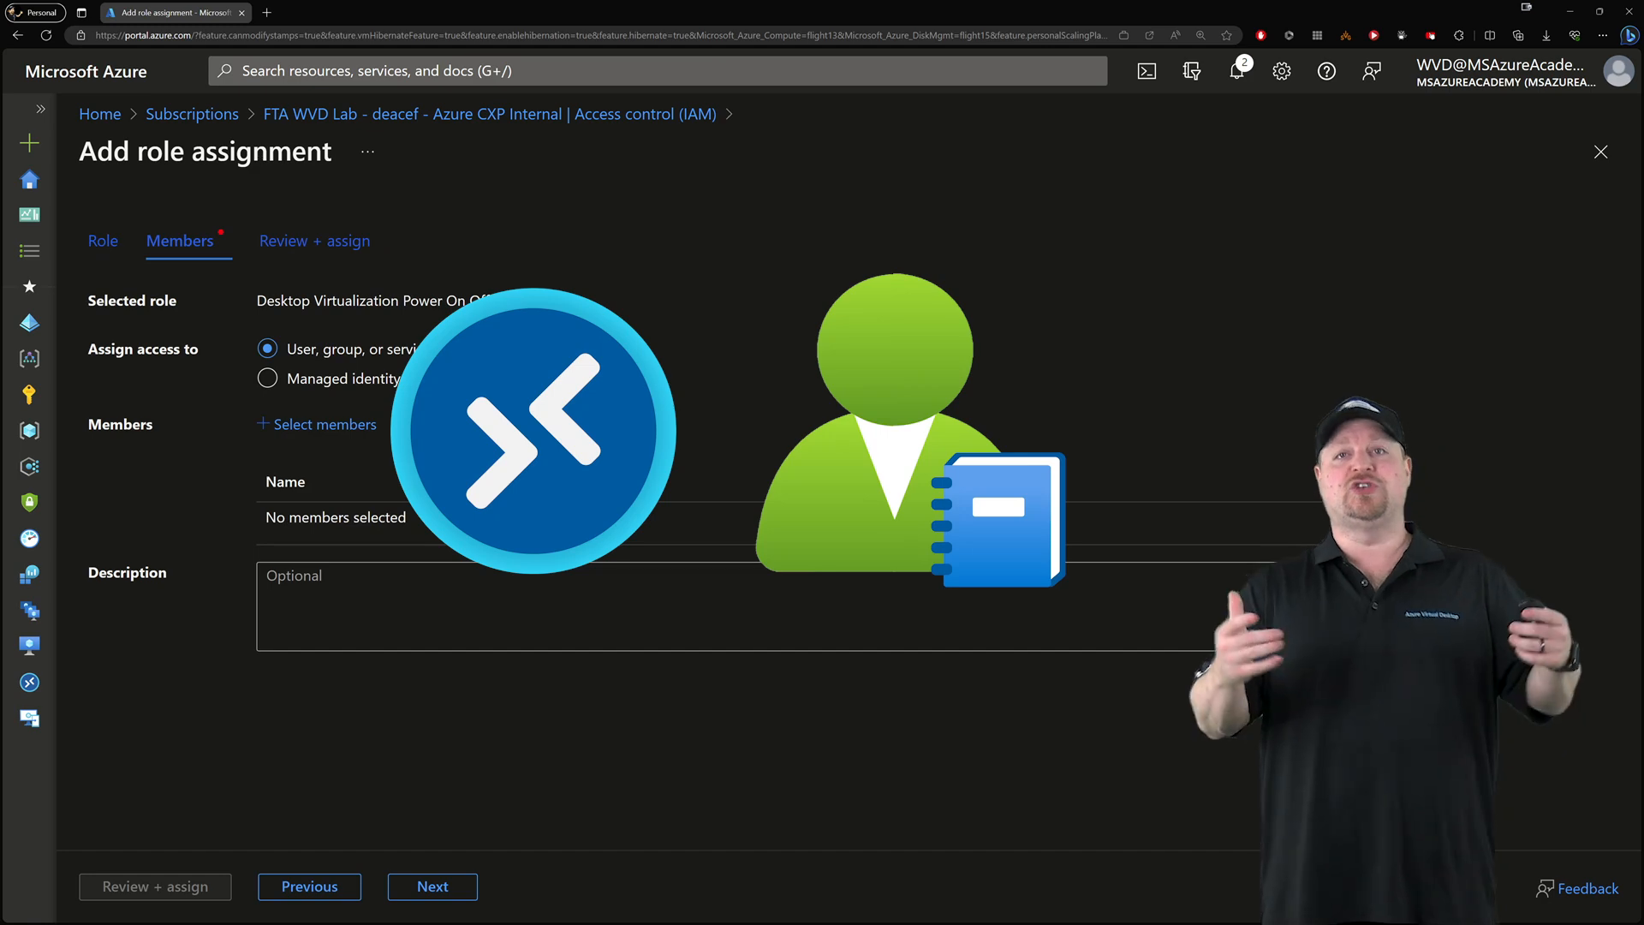
Choose the Azure Virtual Desktop app as the assignment member.
{"action": "left_click", "coordinate": [326, 423]}
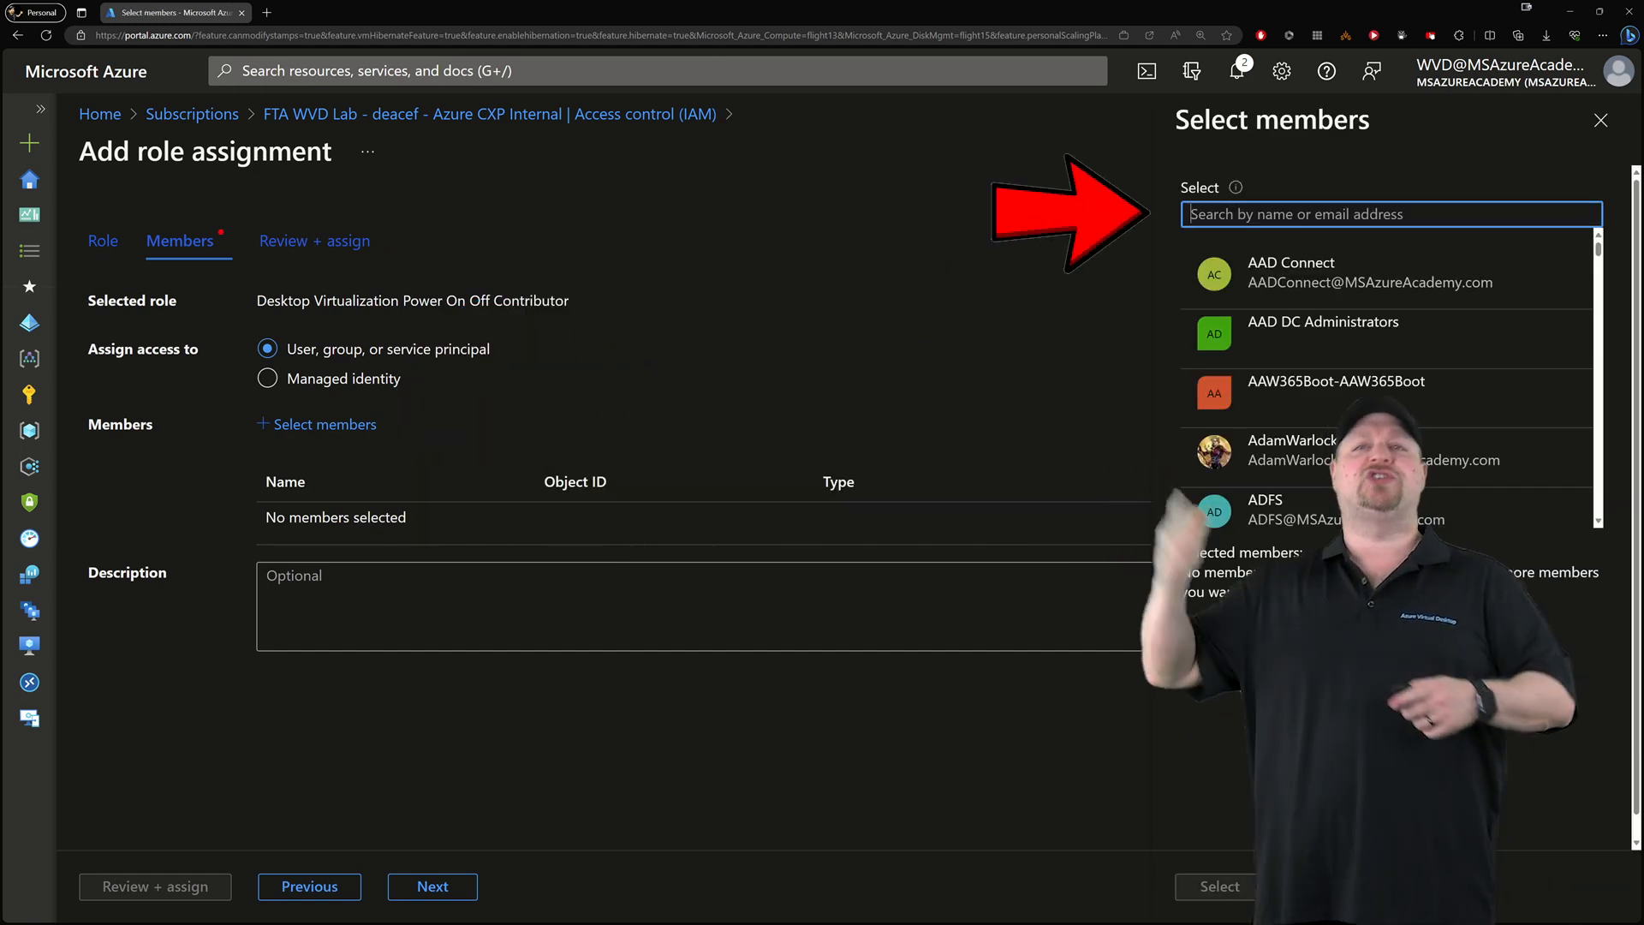
{"action": "type", "text": "azure virtual desktop"}
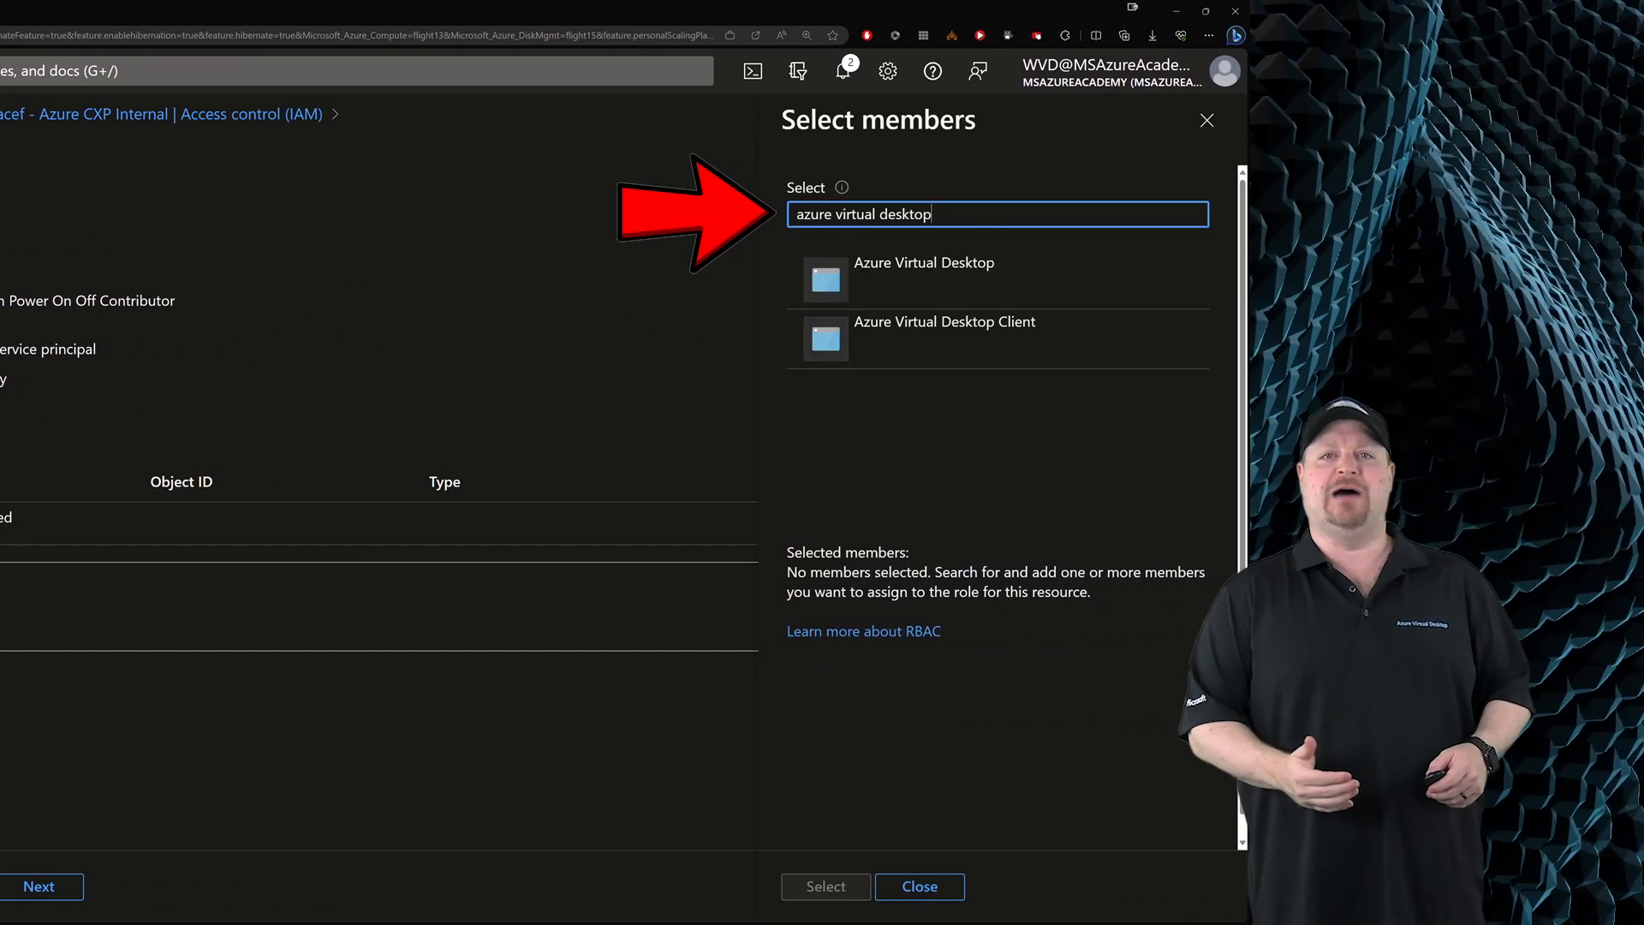
{"action": "left_click", "coordinate": [924, 271]}
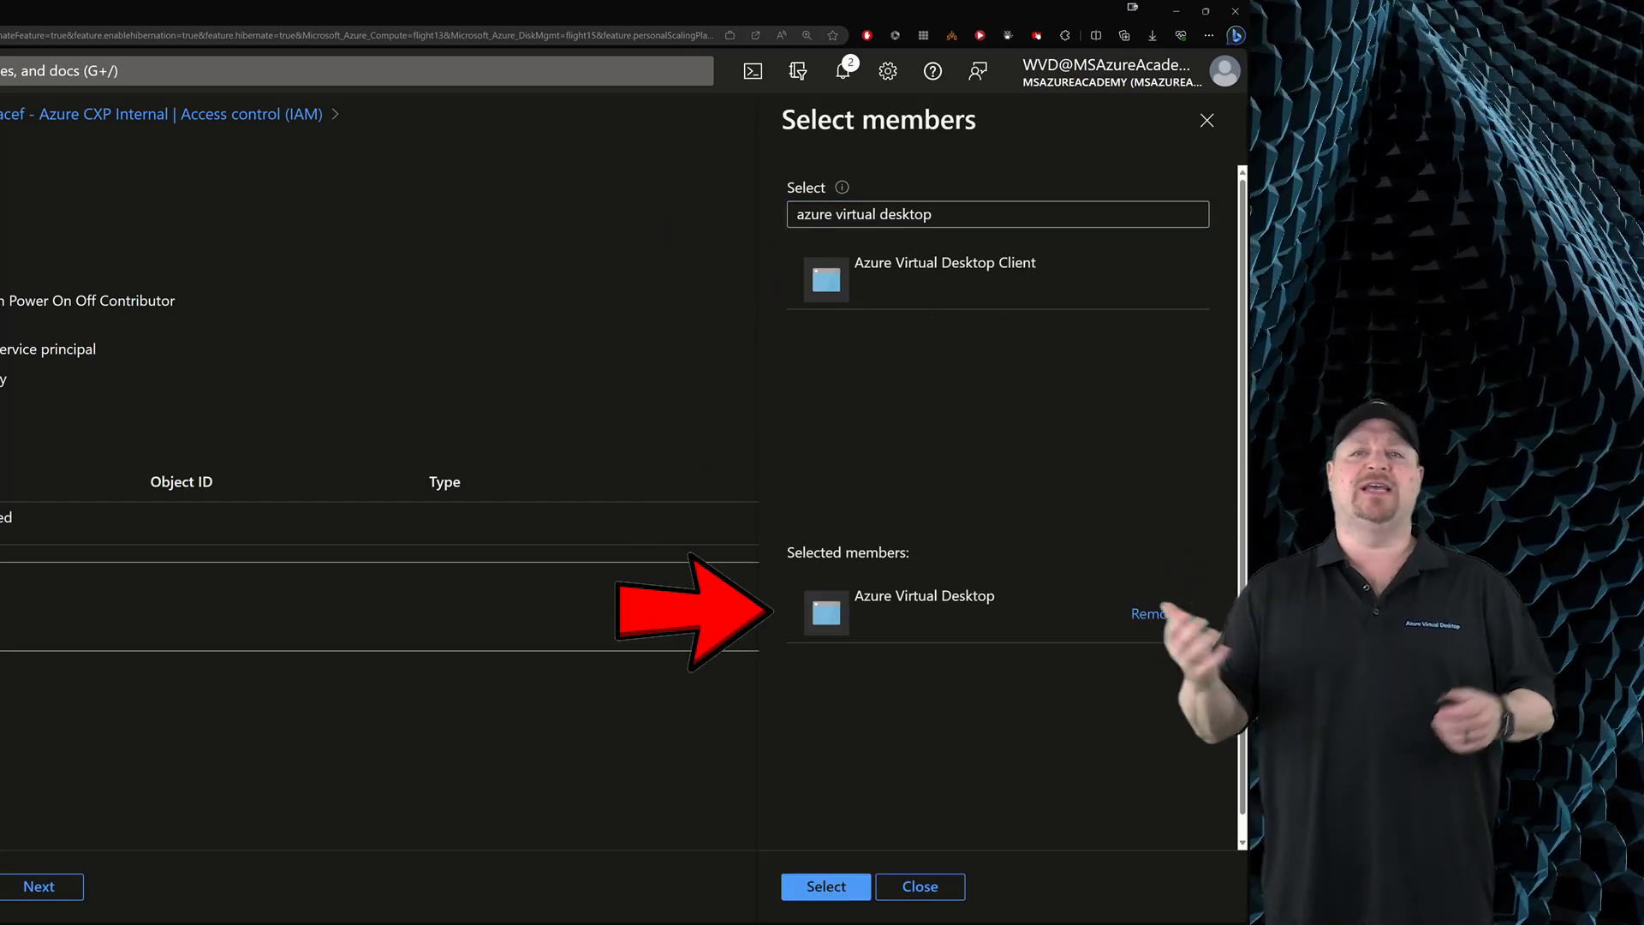
{"action": "left_click", "coordinate": [825, 886]}
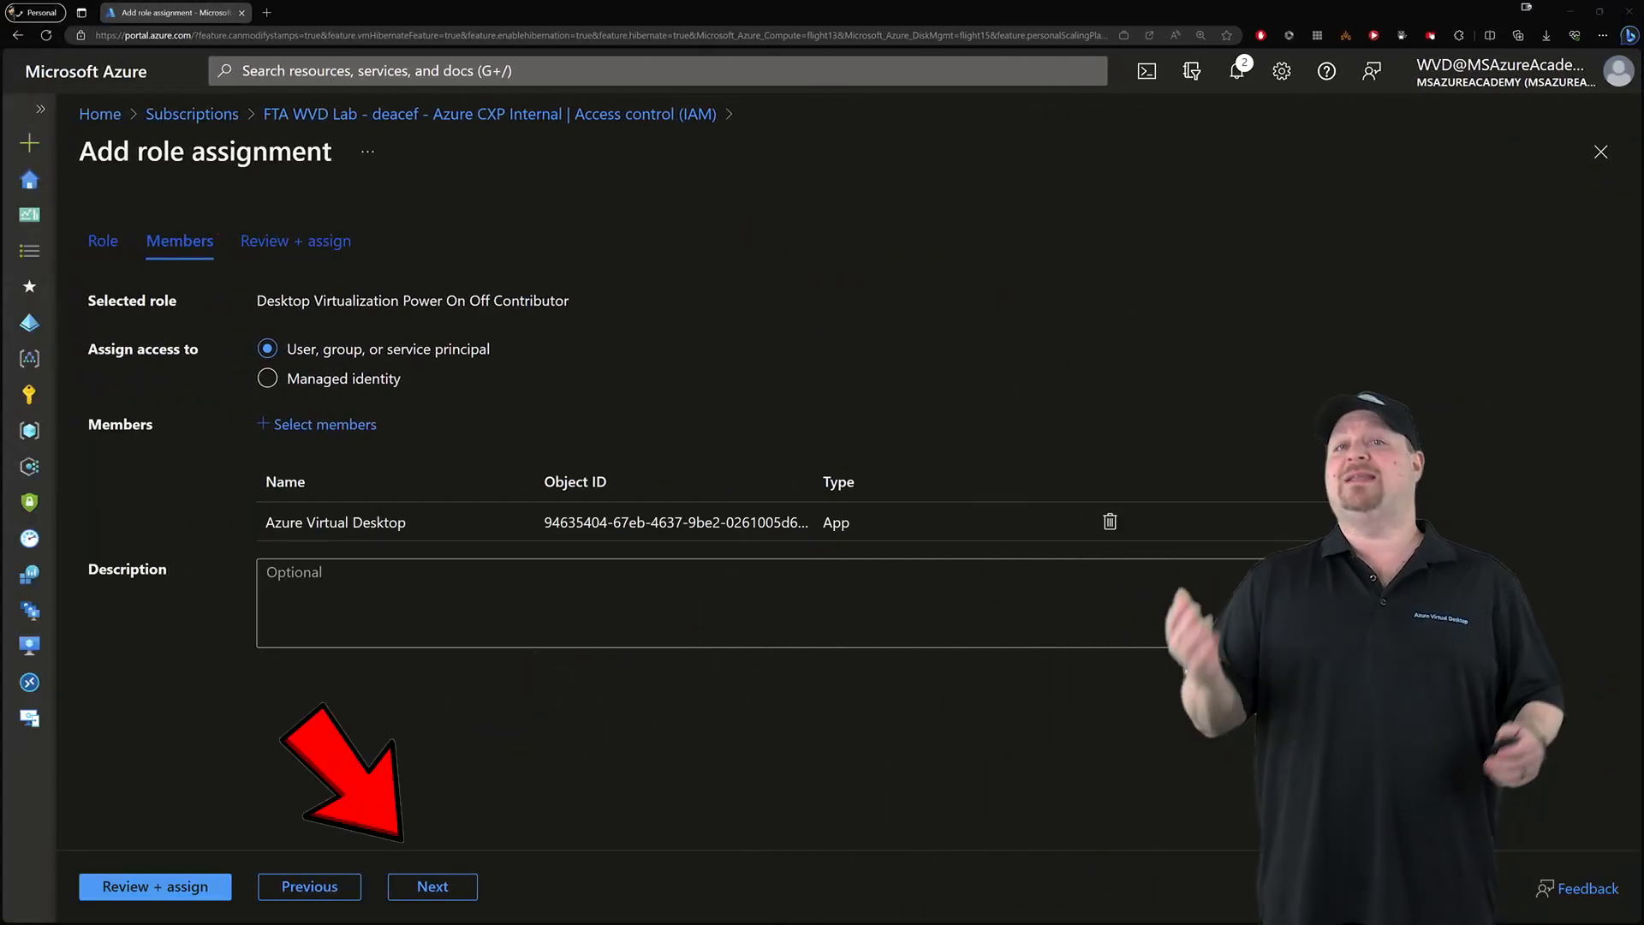
Review and complete the Power On Off Contributor assignment on the subscription.
{"action": "left_click", "coordinate": [432, 886]}
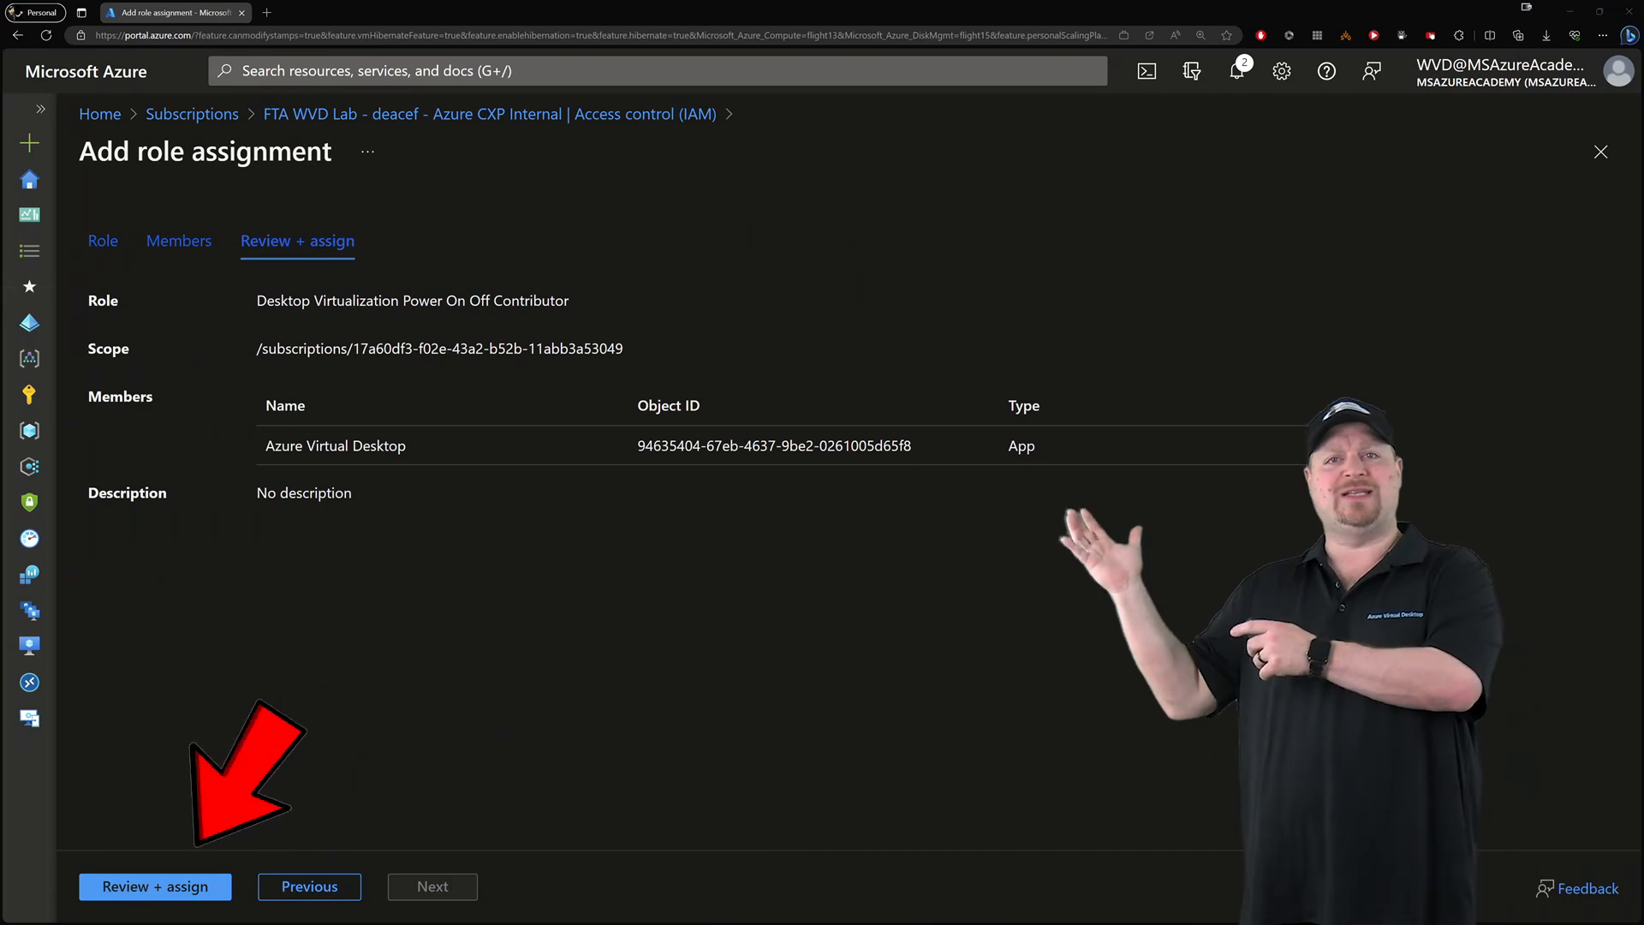
{"action": "left_click", "coordinate": [154, 886]}
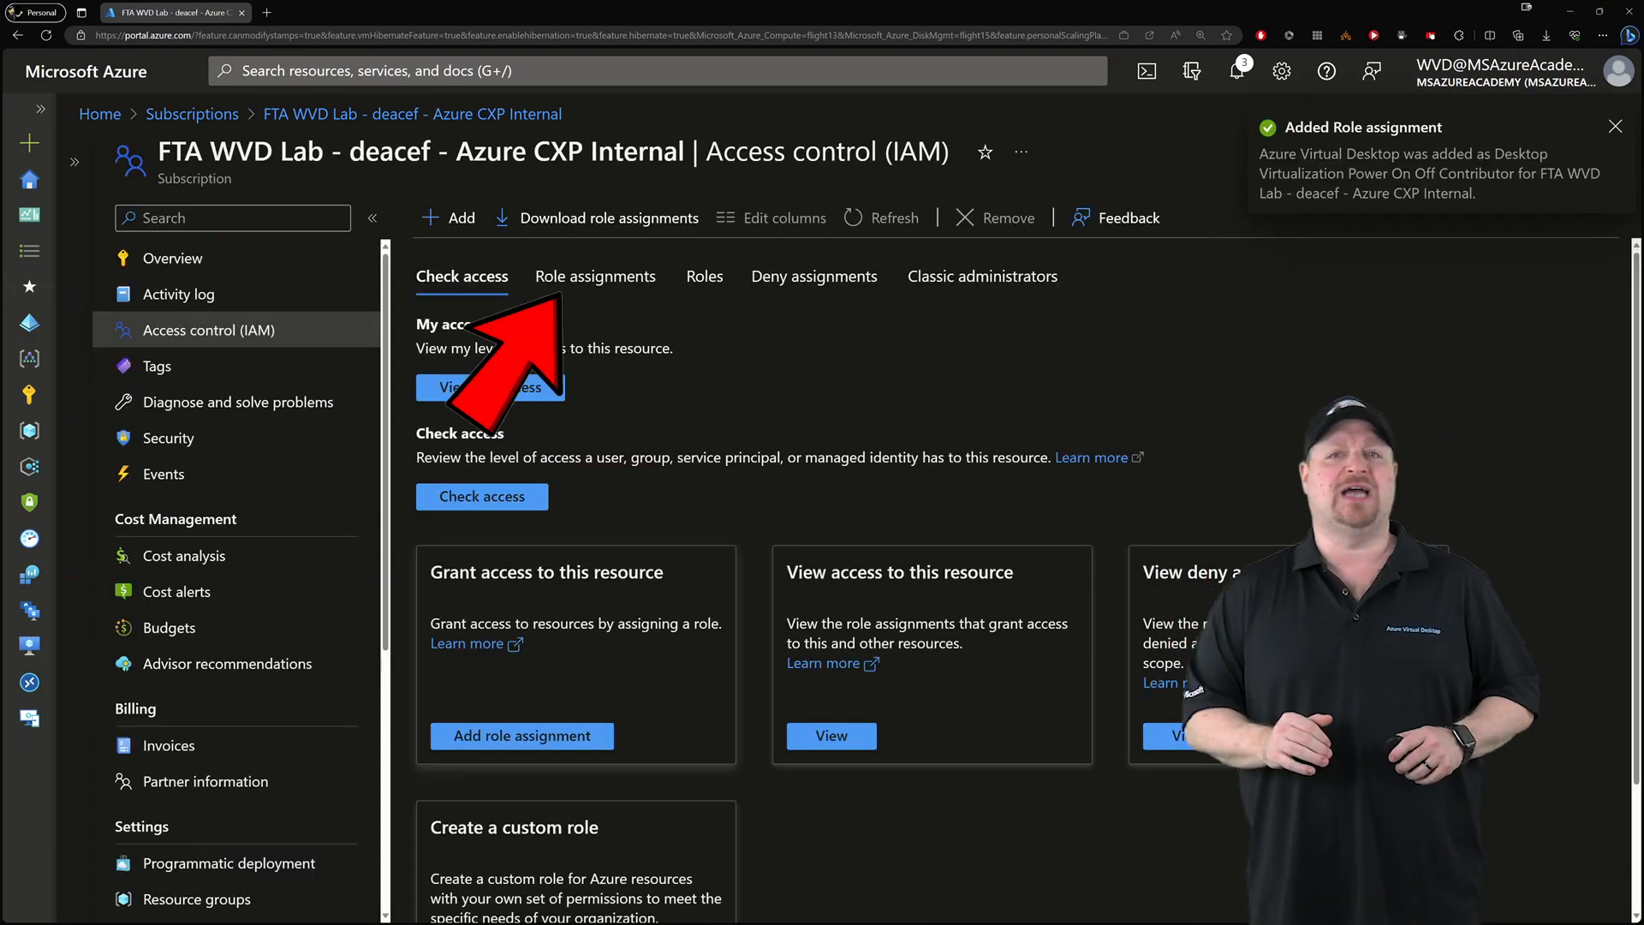
List the AADJoin resource group's role assignments showing Azure Virtual Desktop as Power On Off Contributor.
{"action": "left_click", "coordinate": [594, 276]}
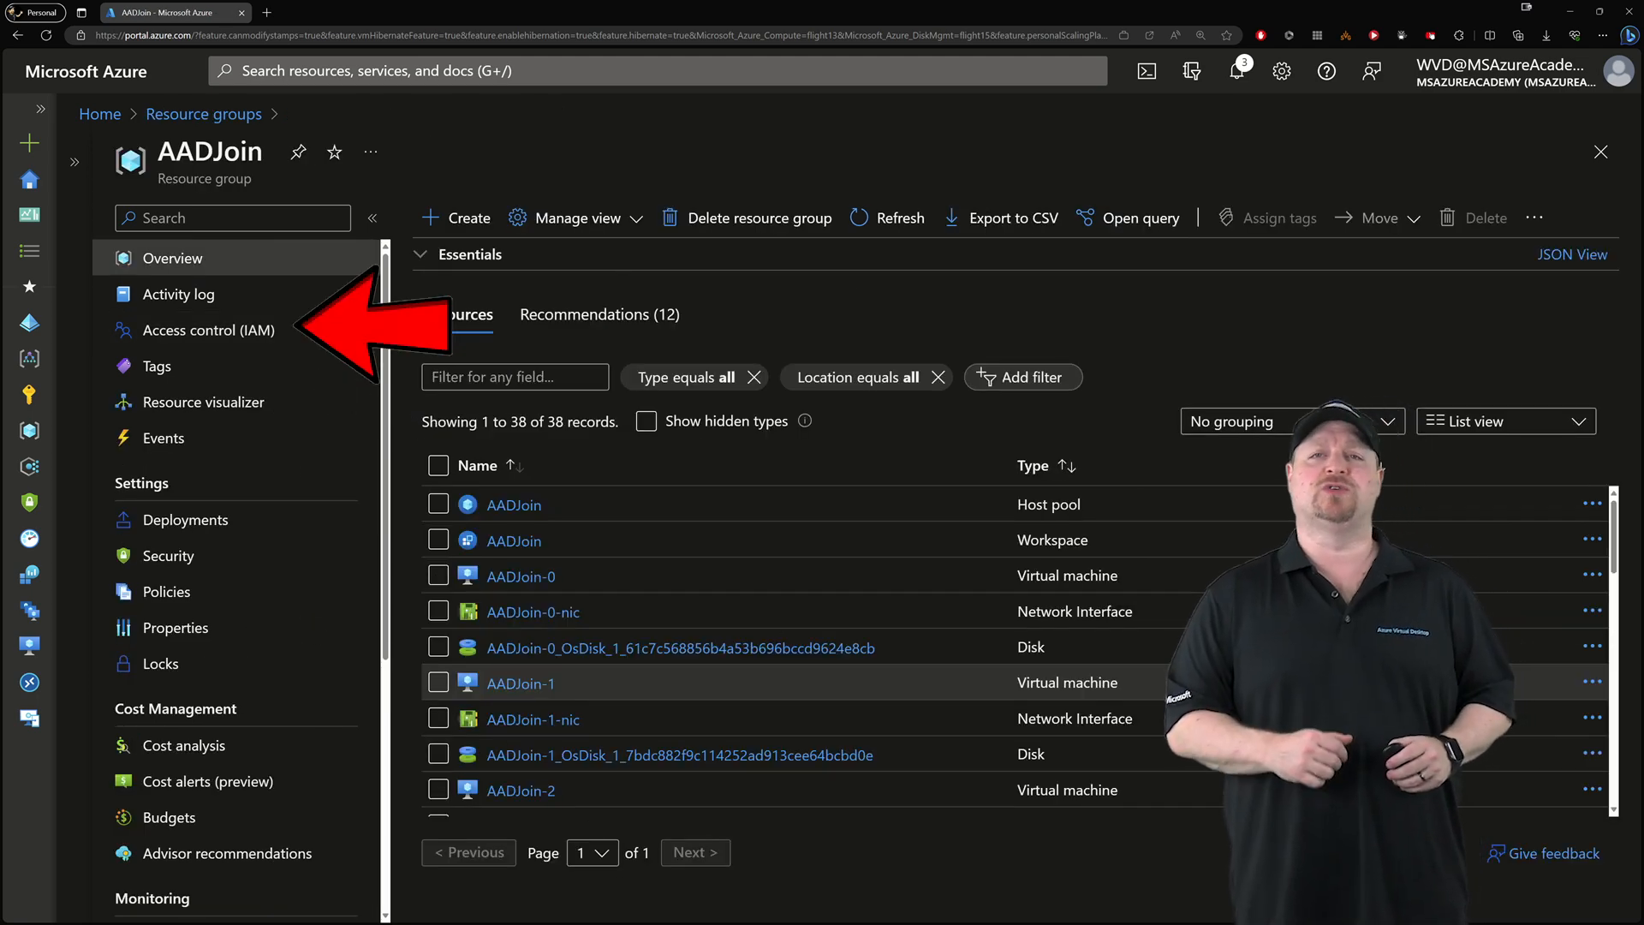
{"action": "left_click", "coordinate": [209, 329]}
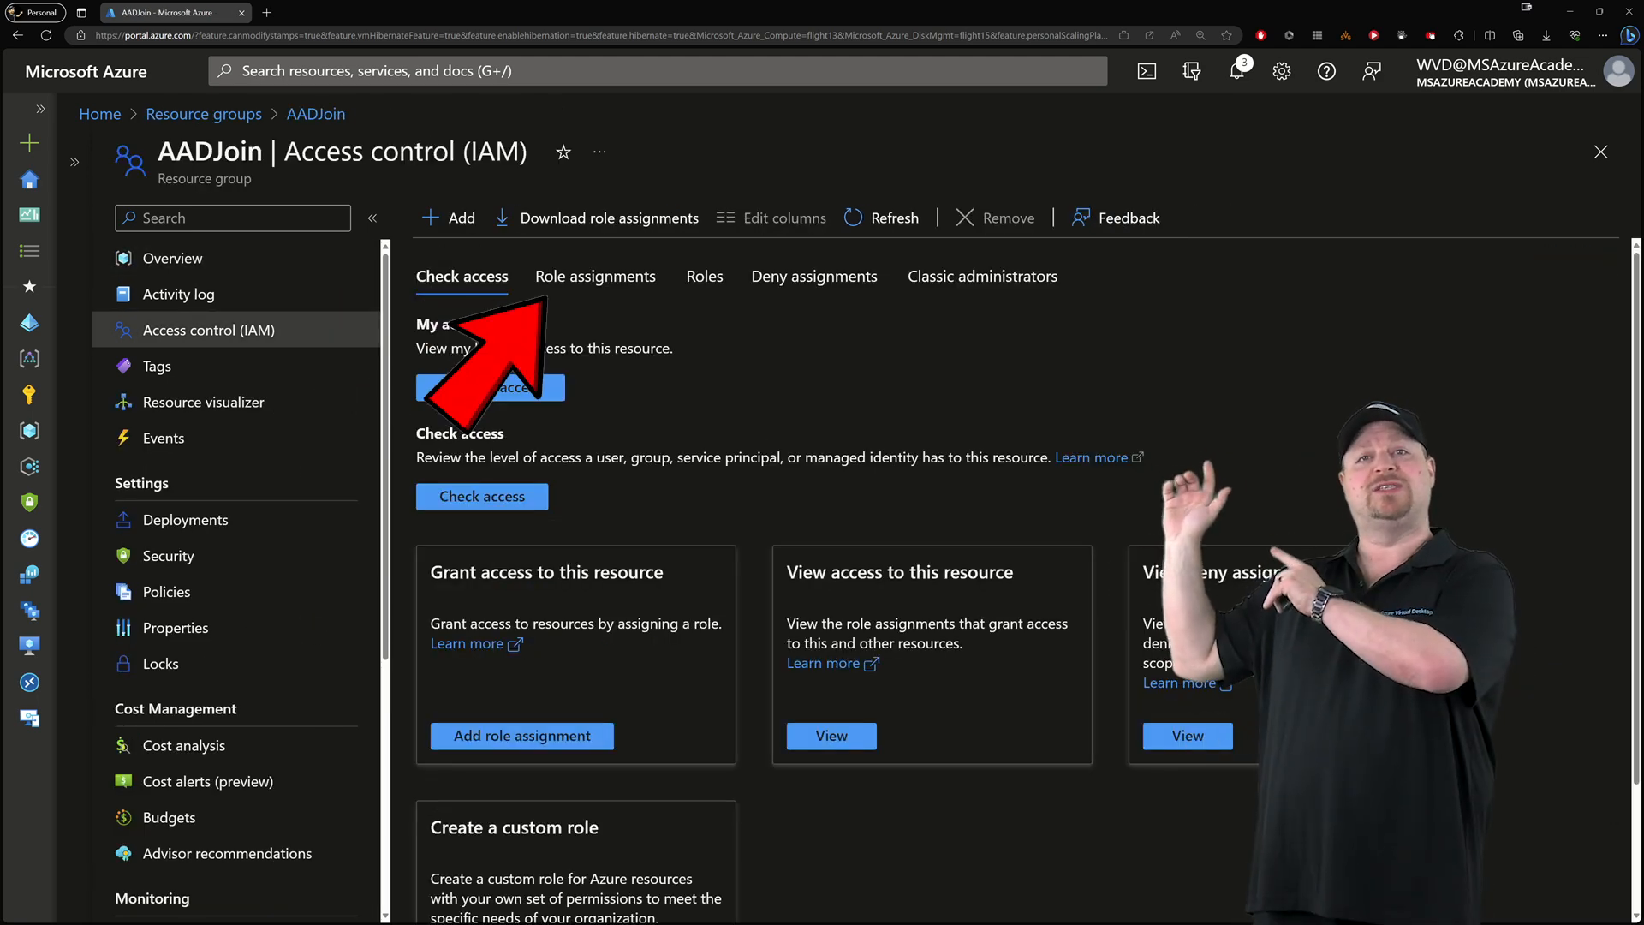
{"action": "left_click", "coordinate": [594, 275]}
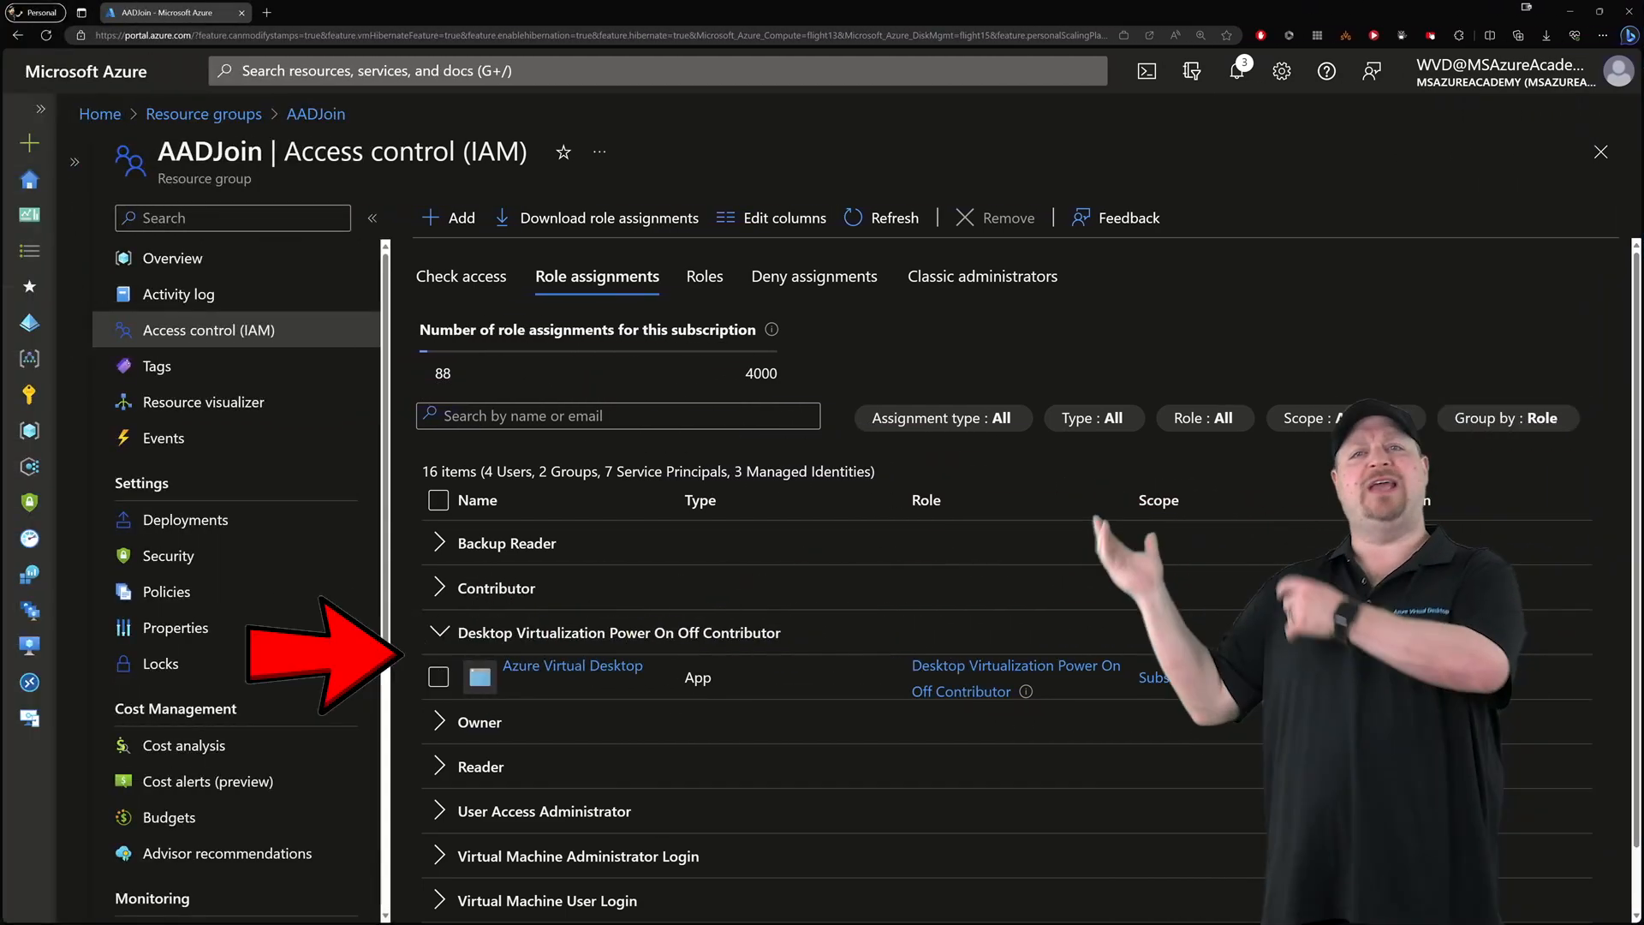
Start creating a new scaling plan from Azure Virtual Desktop's Scaling plans list.
{"action": "left_click", "coordinate": [572, 664]}
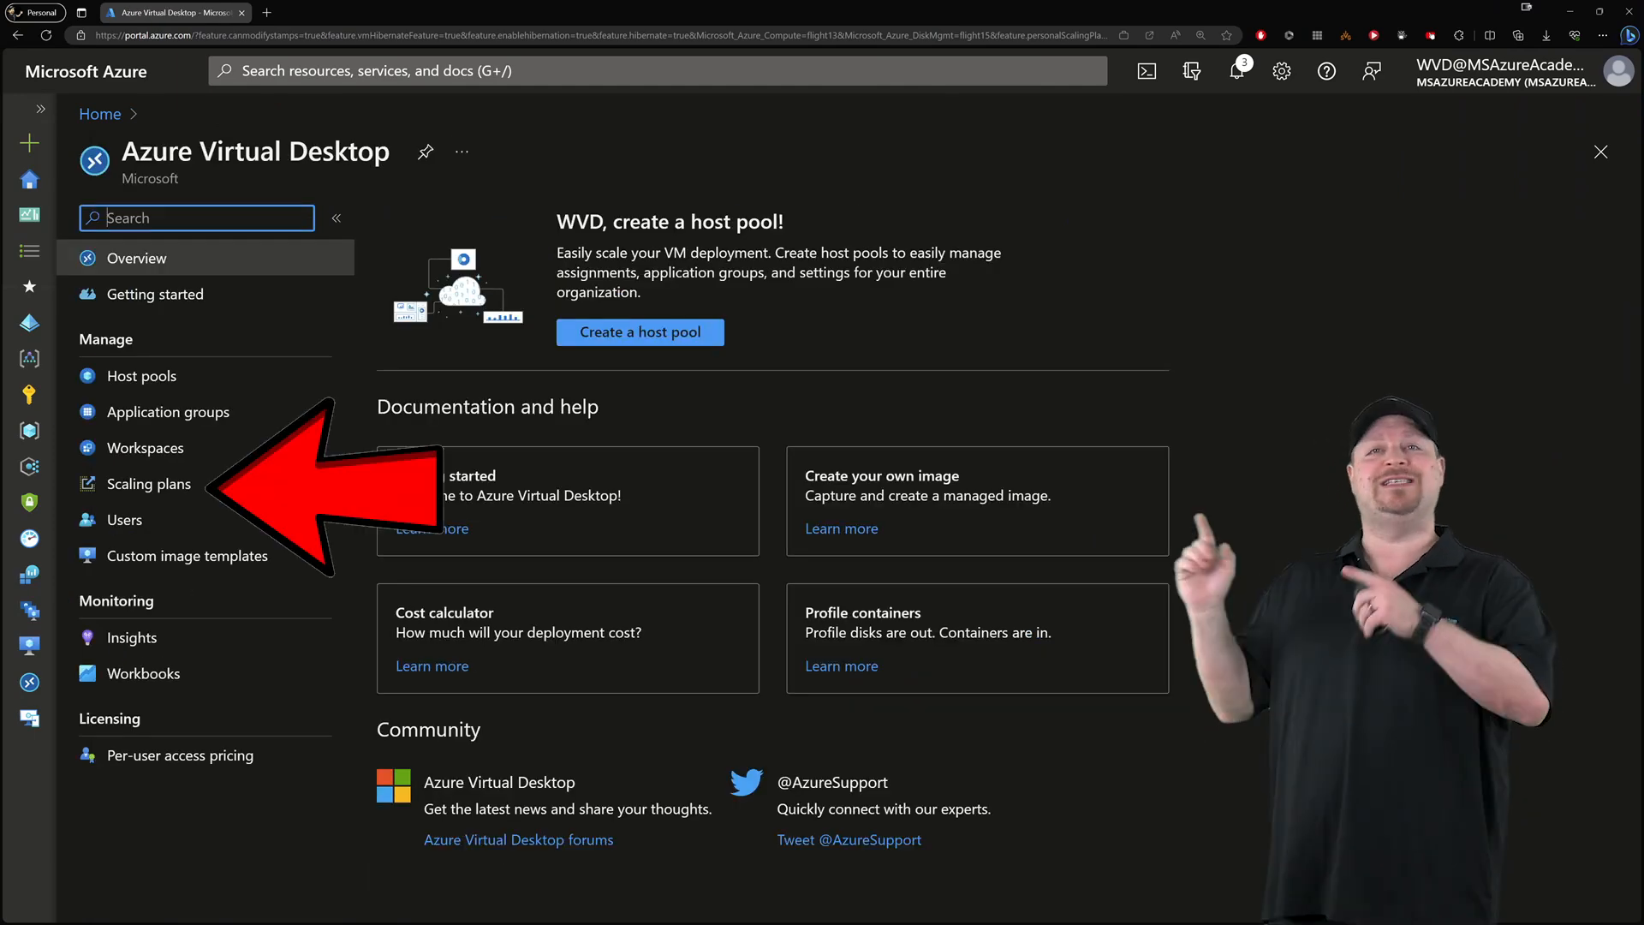
{"action": "left_click", "coordinate": [147, 483]}
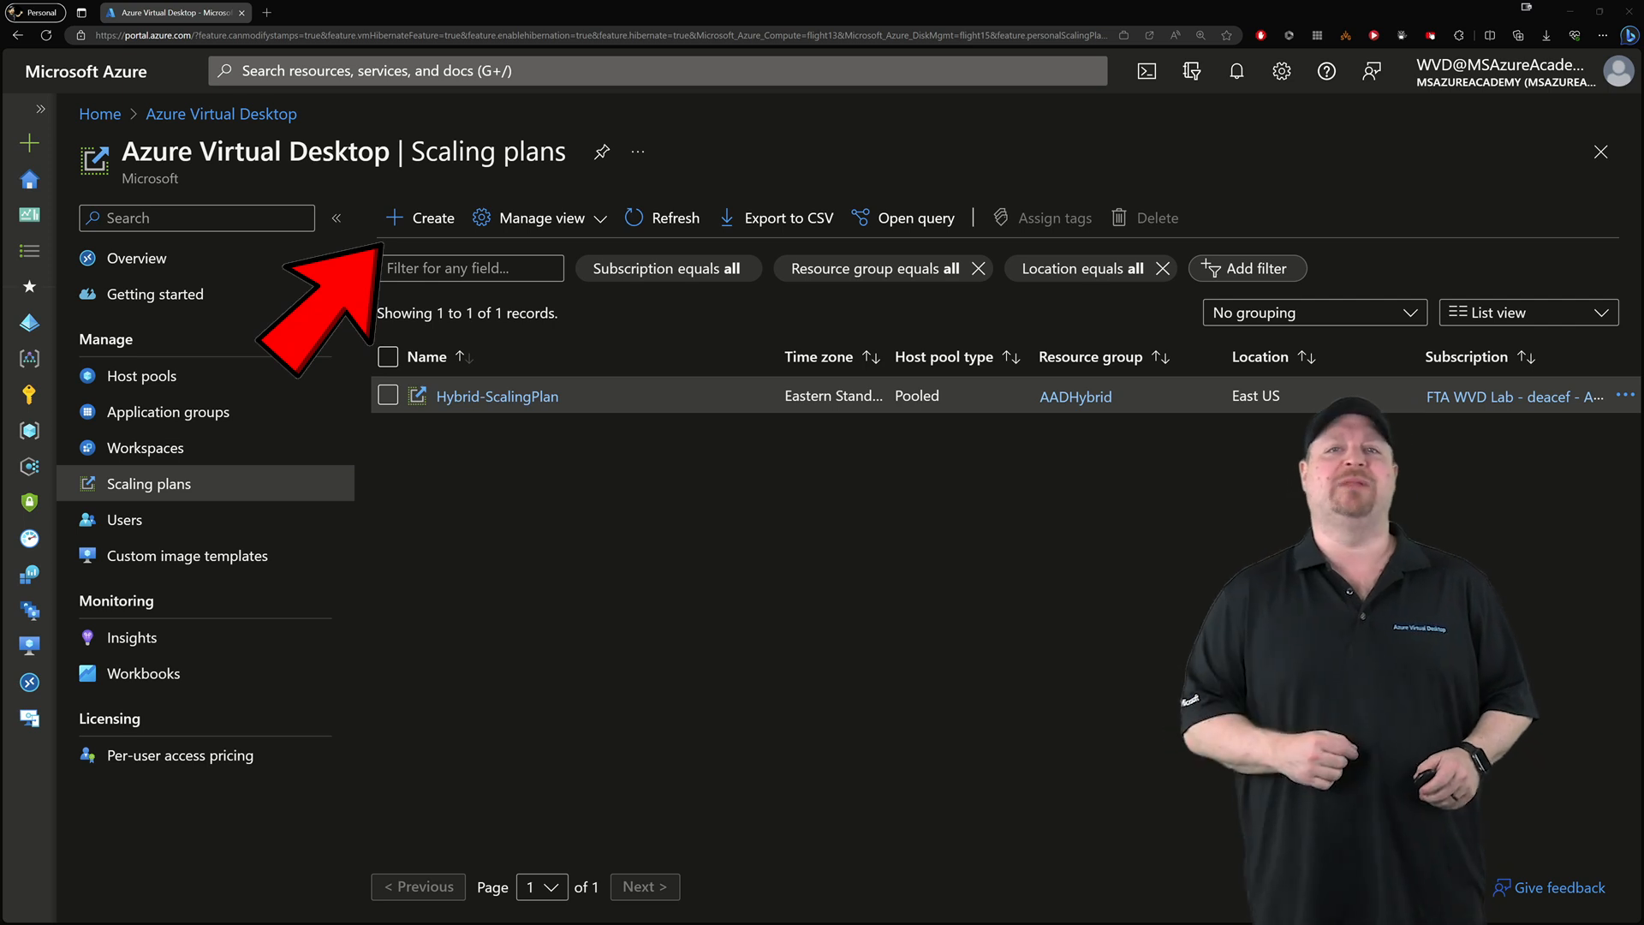
{"action": "left_click", "coordinate": [419, 218]}
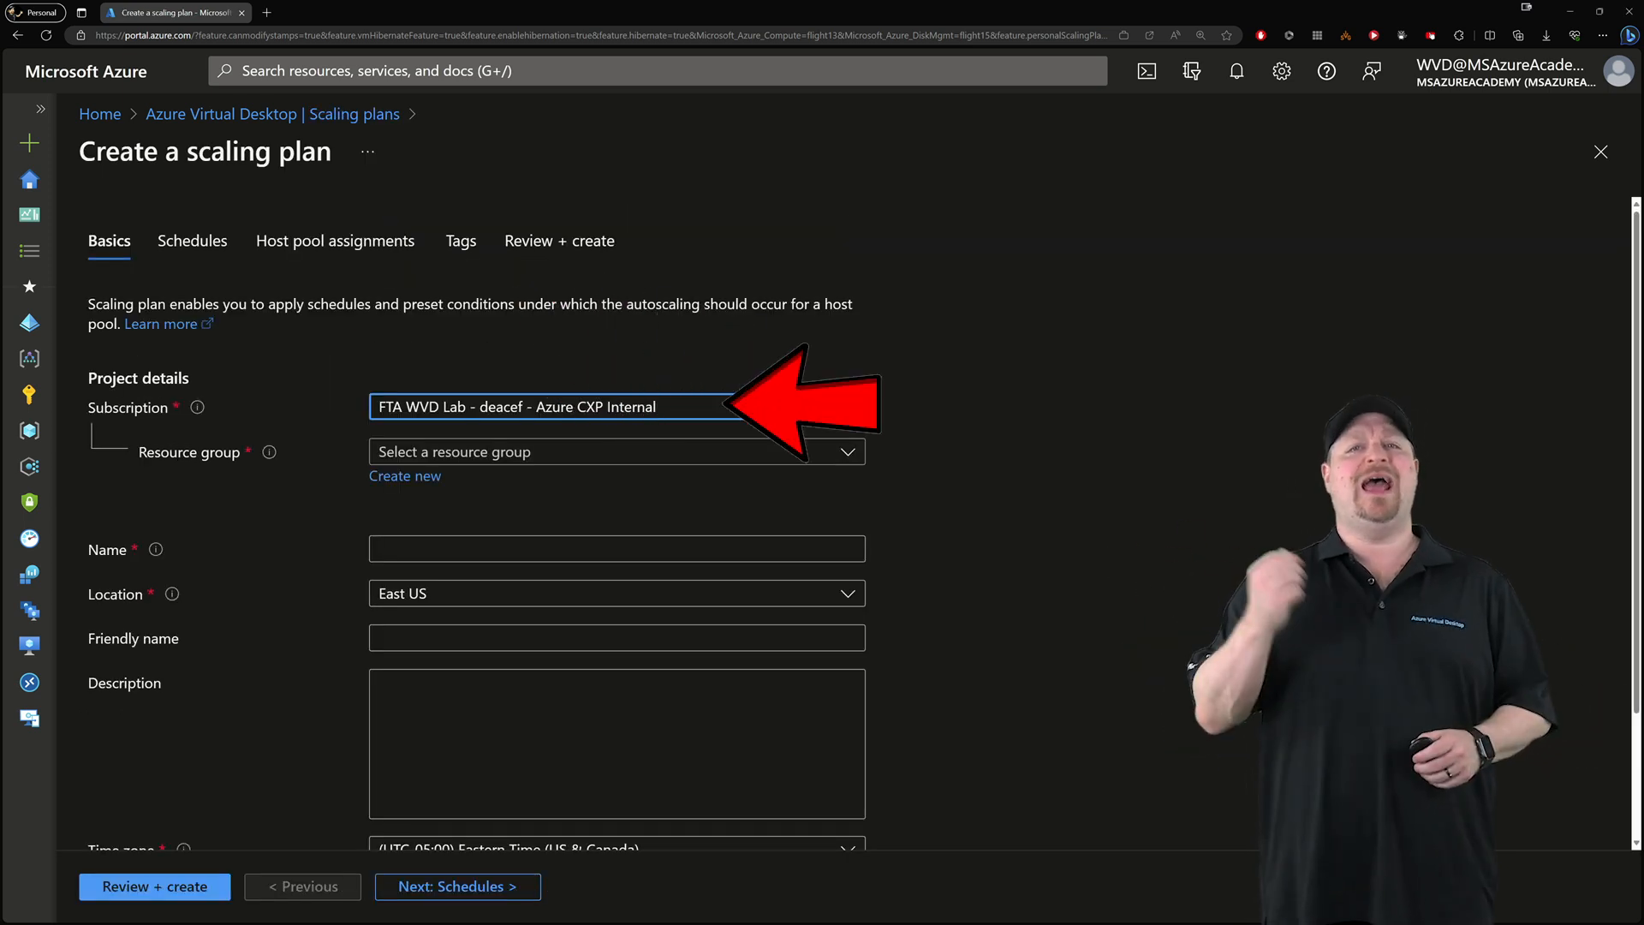
Name the plan Personal-Desktop-Autoscale, friendly name Personal Scaling Plan, with a cost-reduction shutdown description.
{"action": "left_click", "coordinate": [616, 451]}
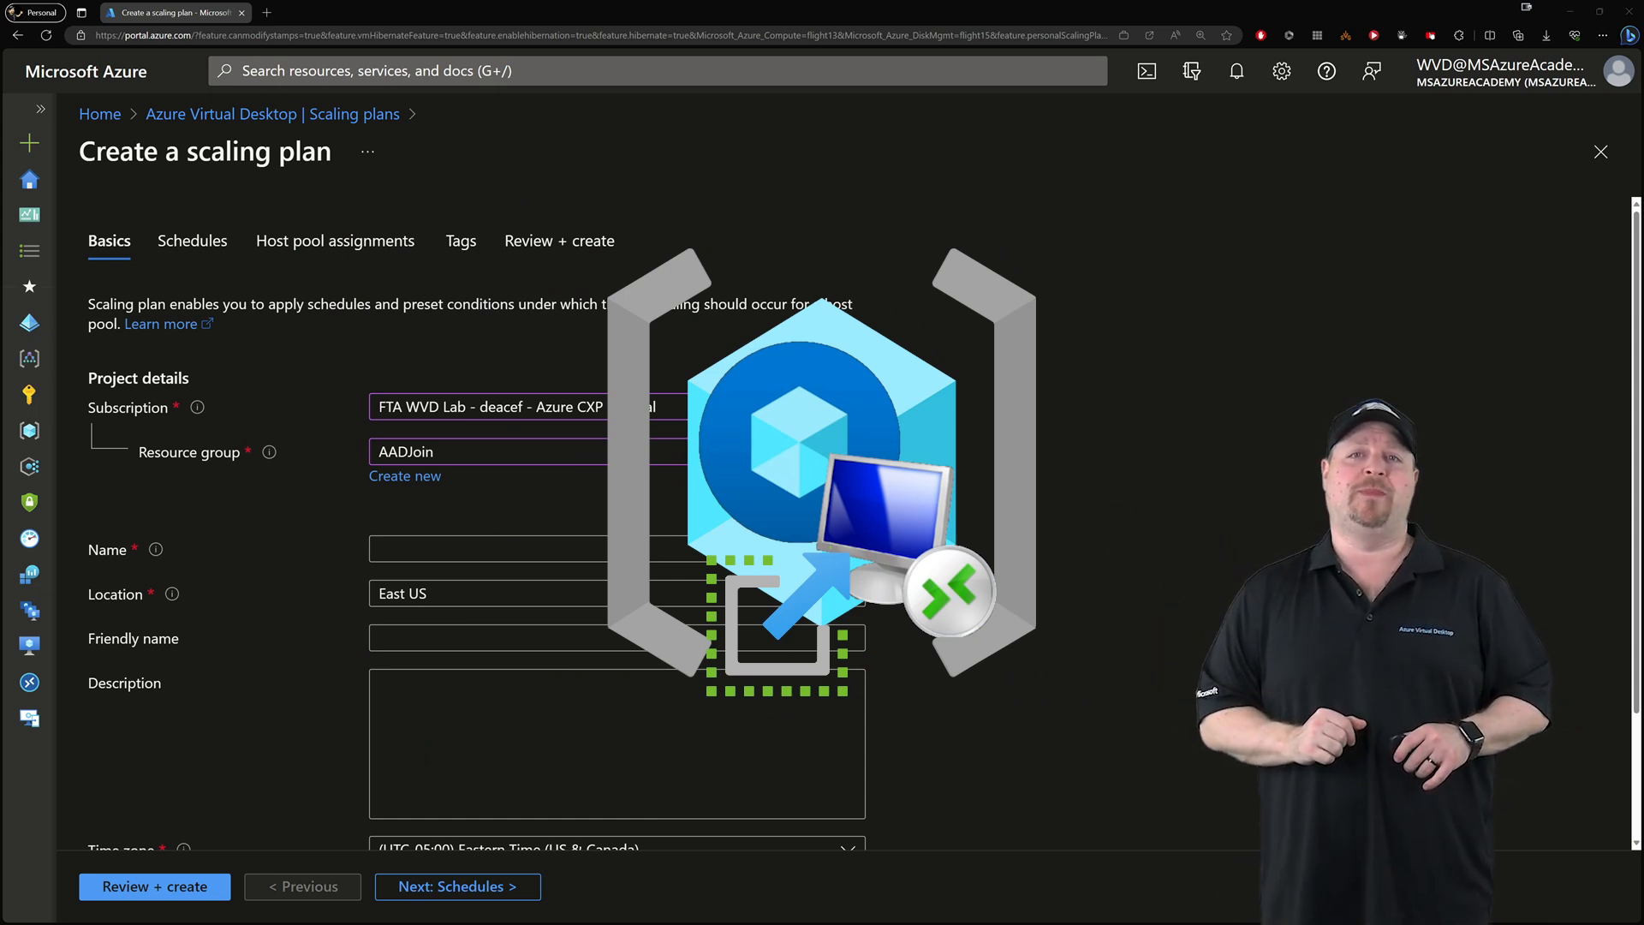
{"action": "type", "text": "Personal-Desktop-Autoscale"}
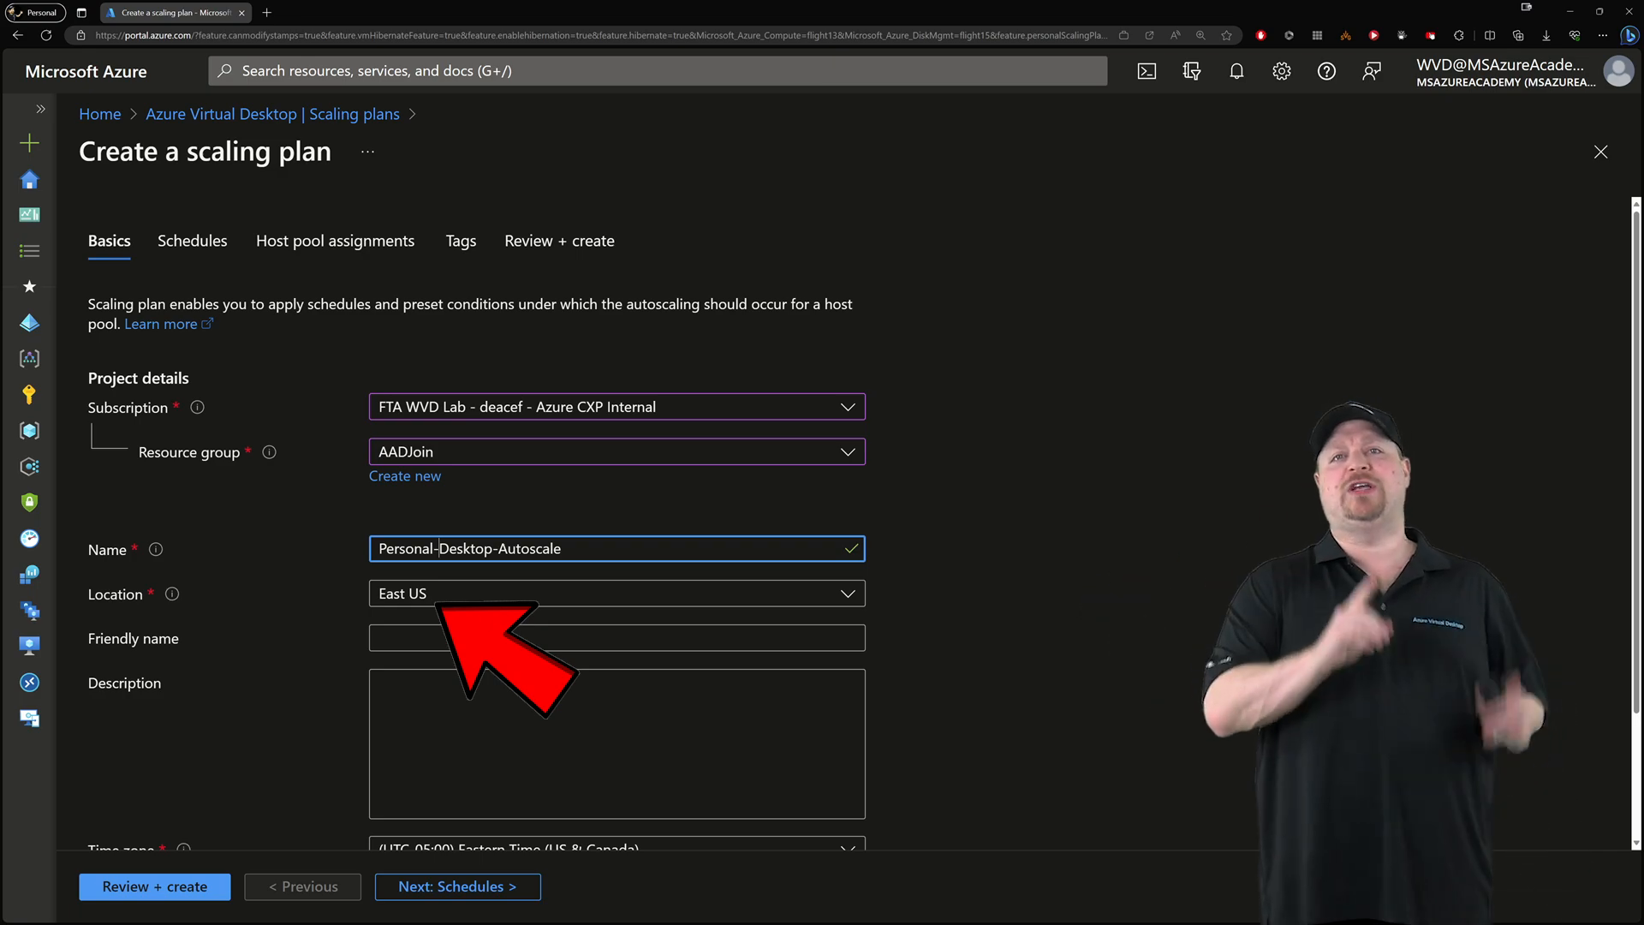
{"action": "type", "text": "Personal Scaling Plan"}
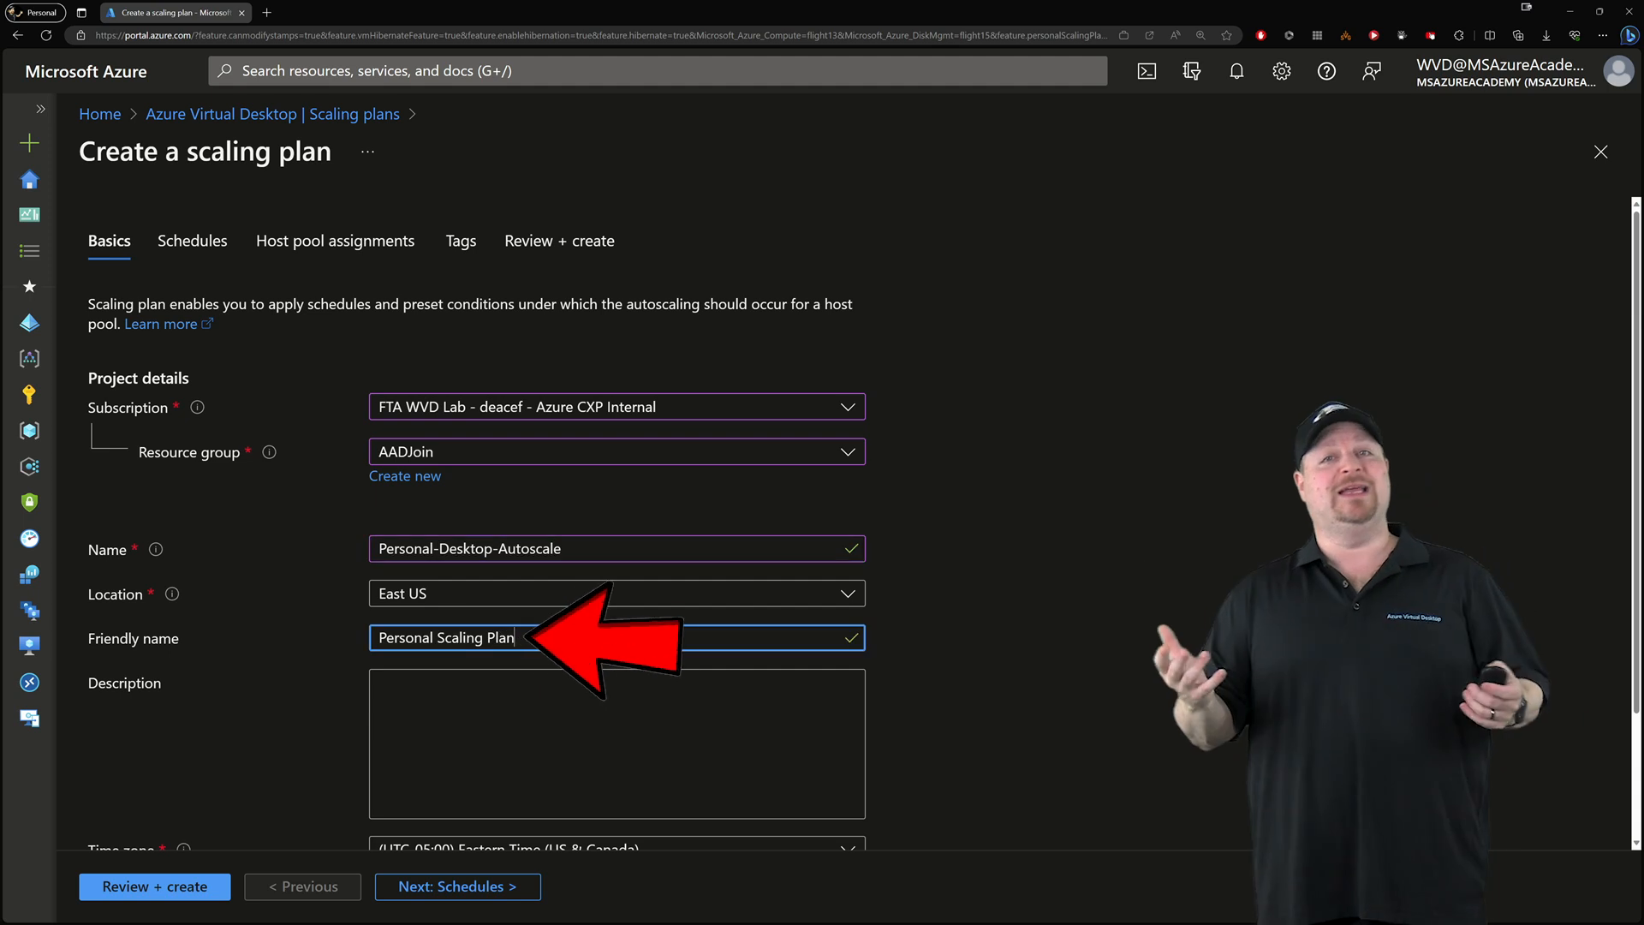
{"action": "type", "text": "Scaling plan to shutdown Personal hosts to reduce cost in AVD."}
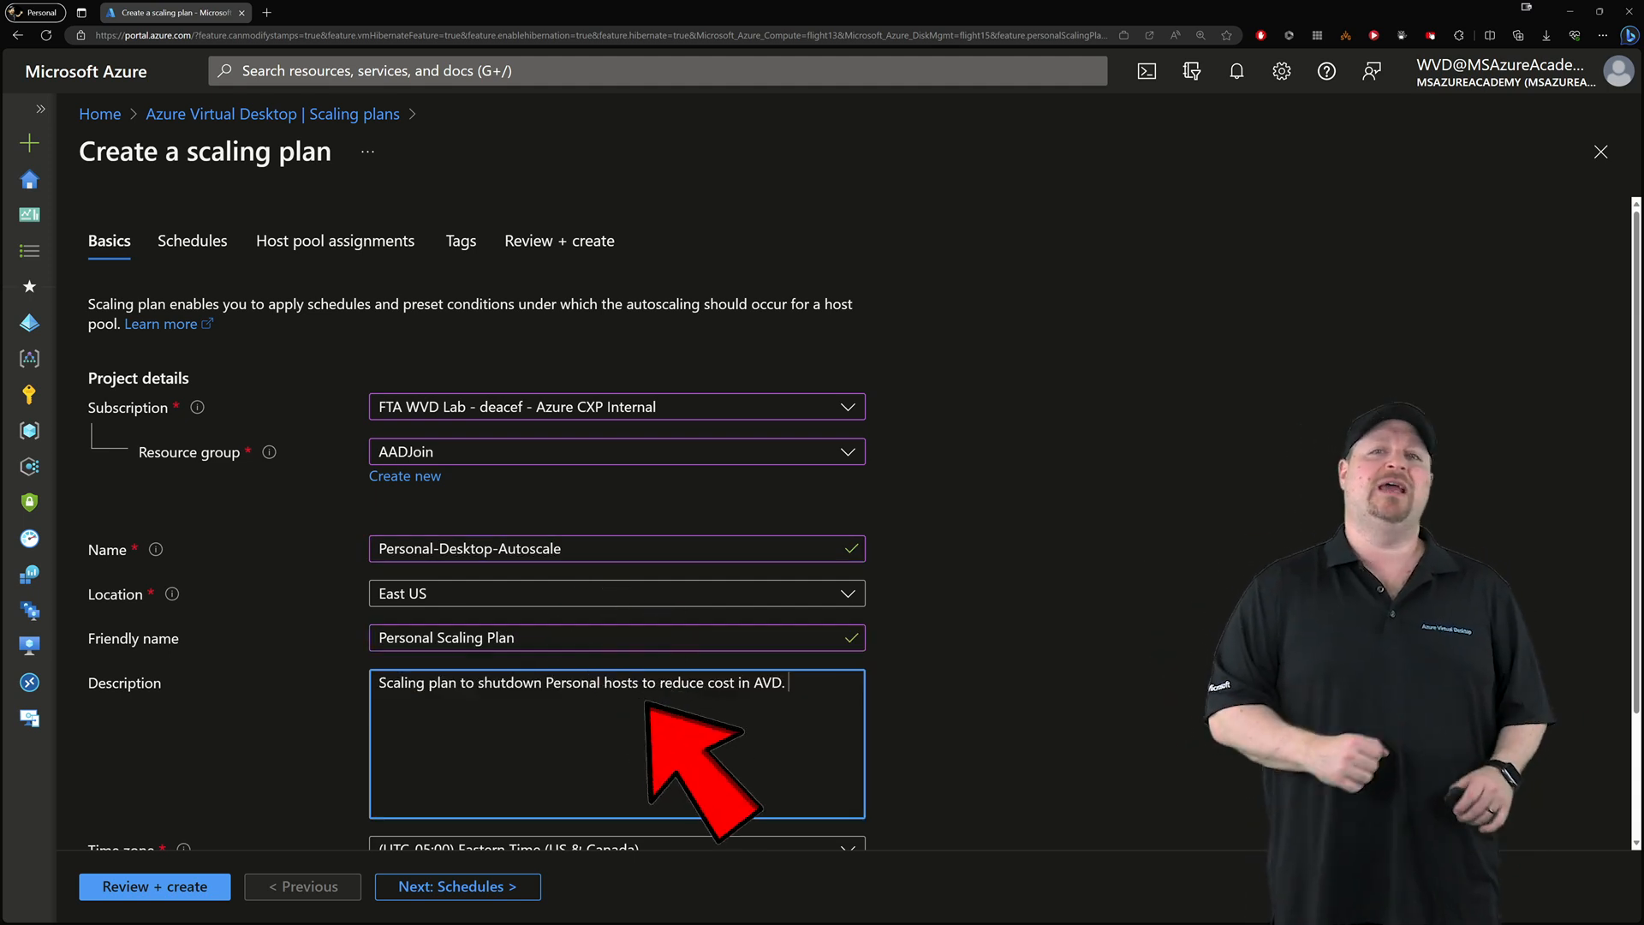
Set host pool type Personal and exclusion tag No Scale, then continue to Schedules.
{"action": "scroll", "scroll_direction": "down", "scroll_amount": 3}
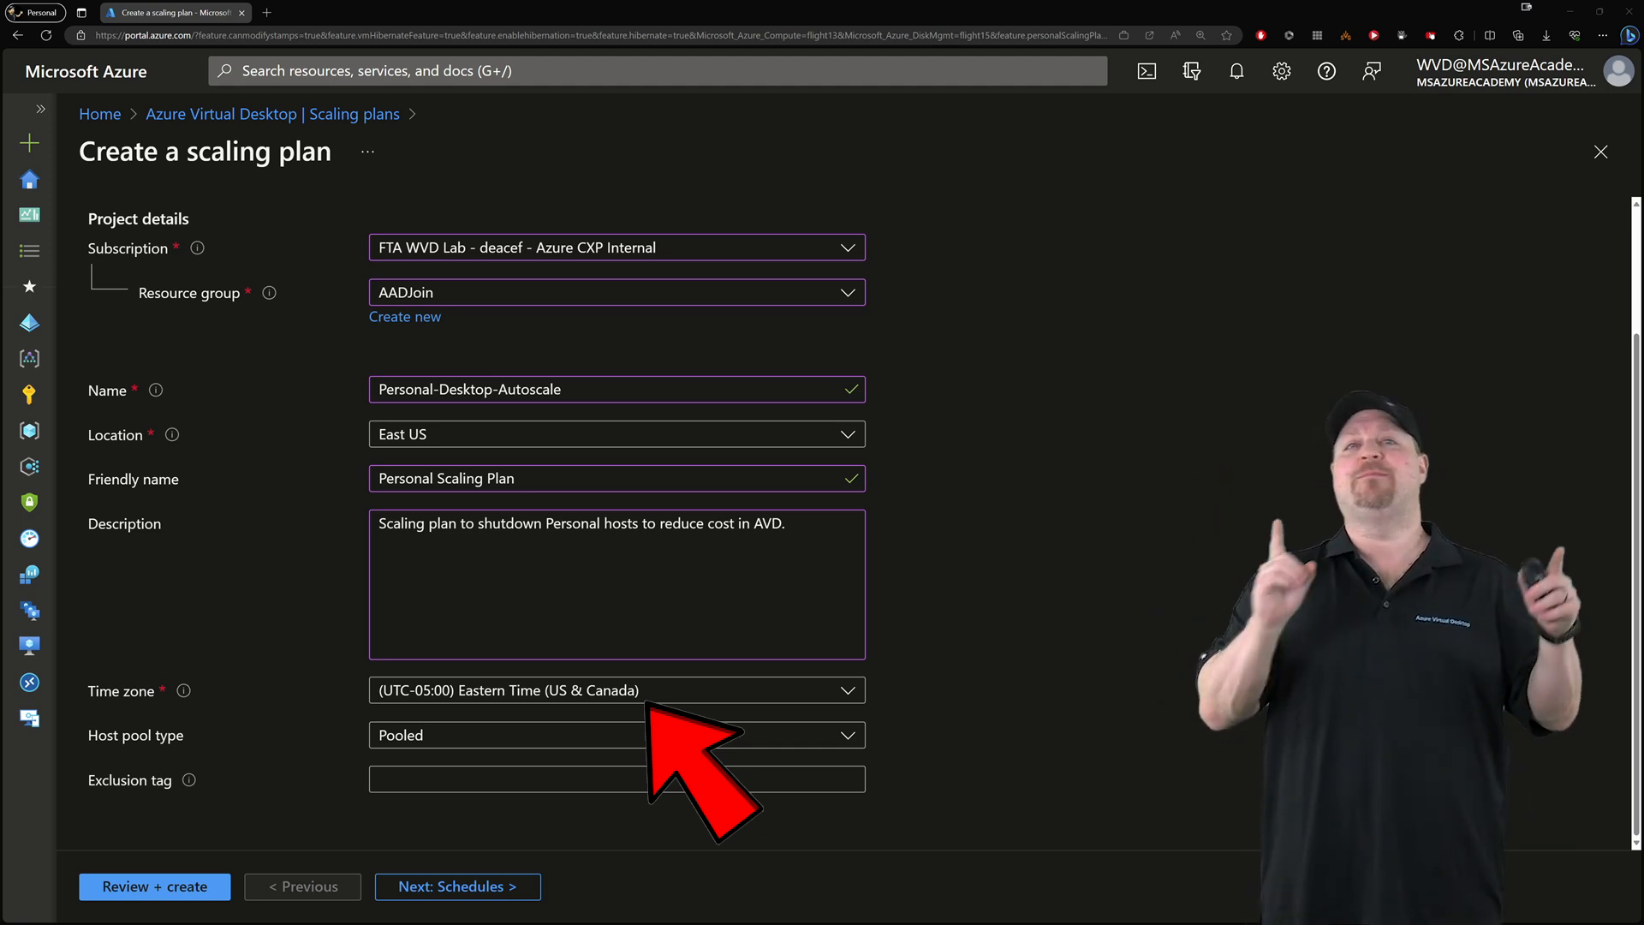
{"action": "left_click", "coordinate": [614, 735]}
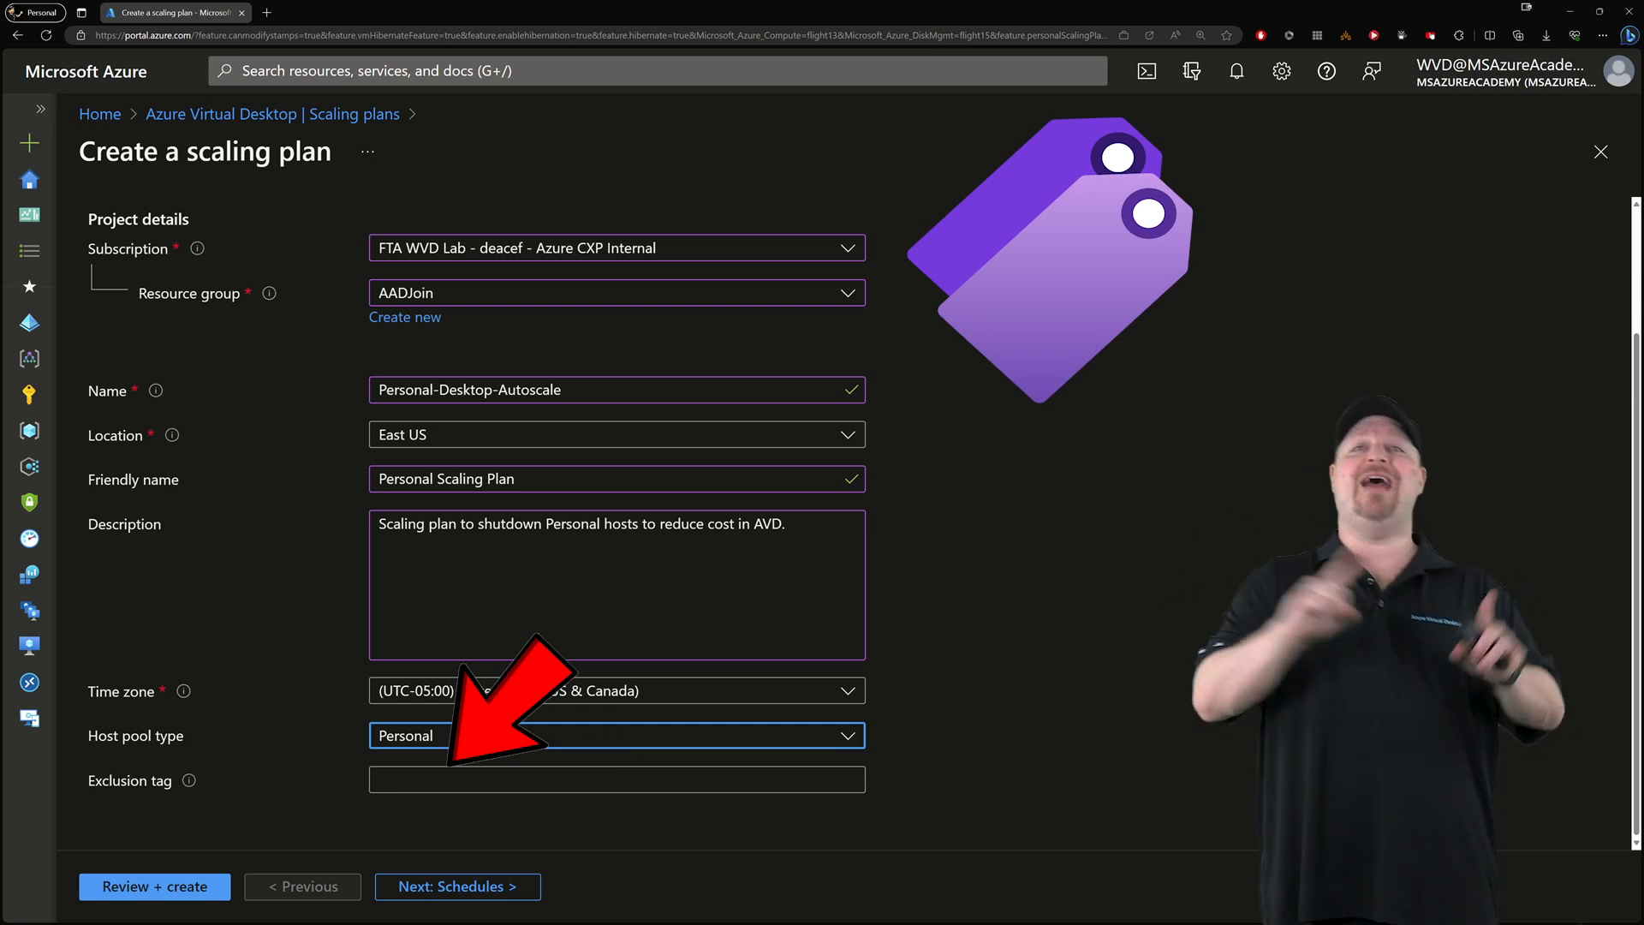
{"action": "type", "text": "No Scale"}
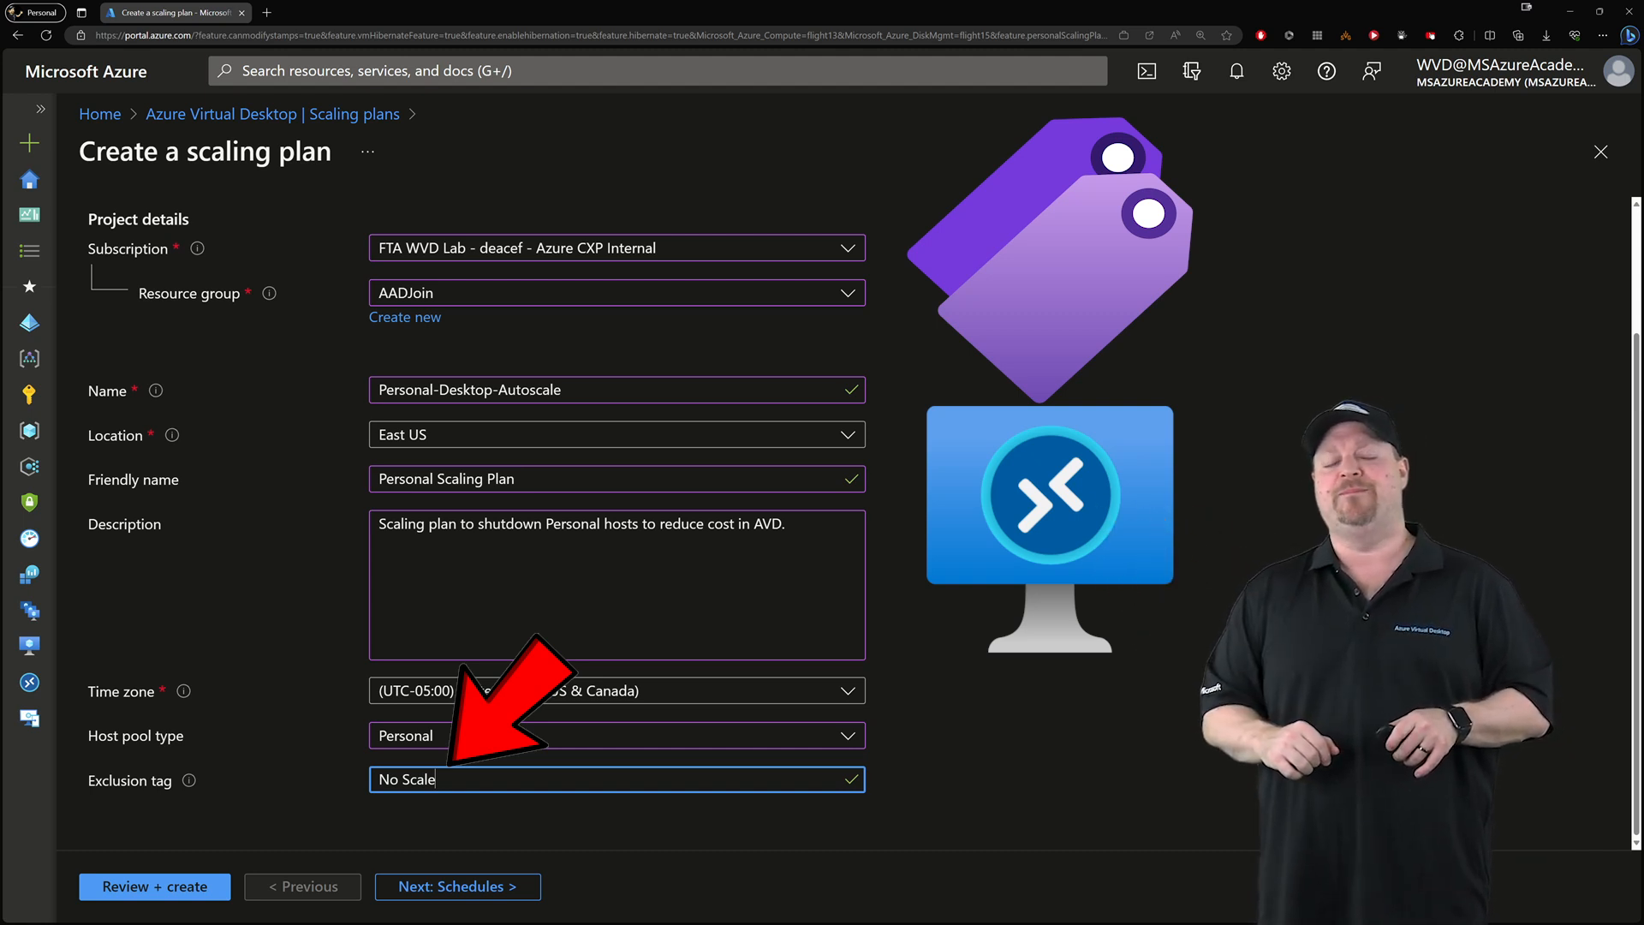
{"action": "left_click", "coordinate": [455, 885]}
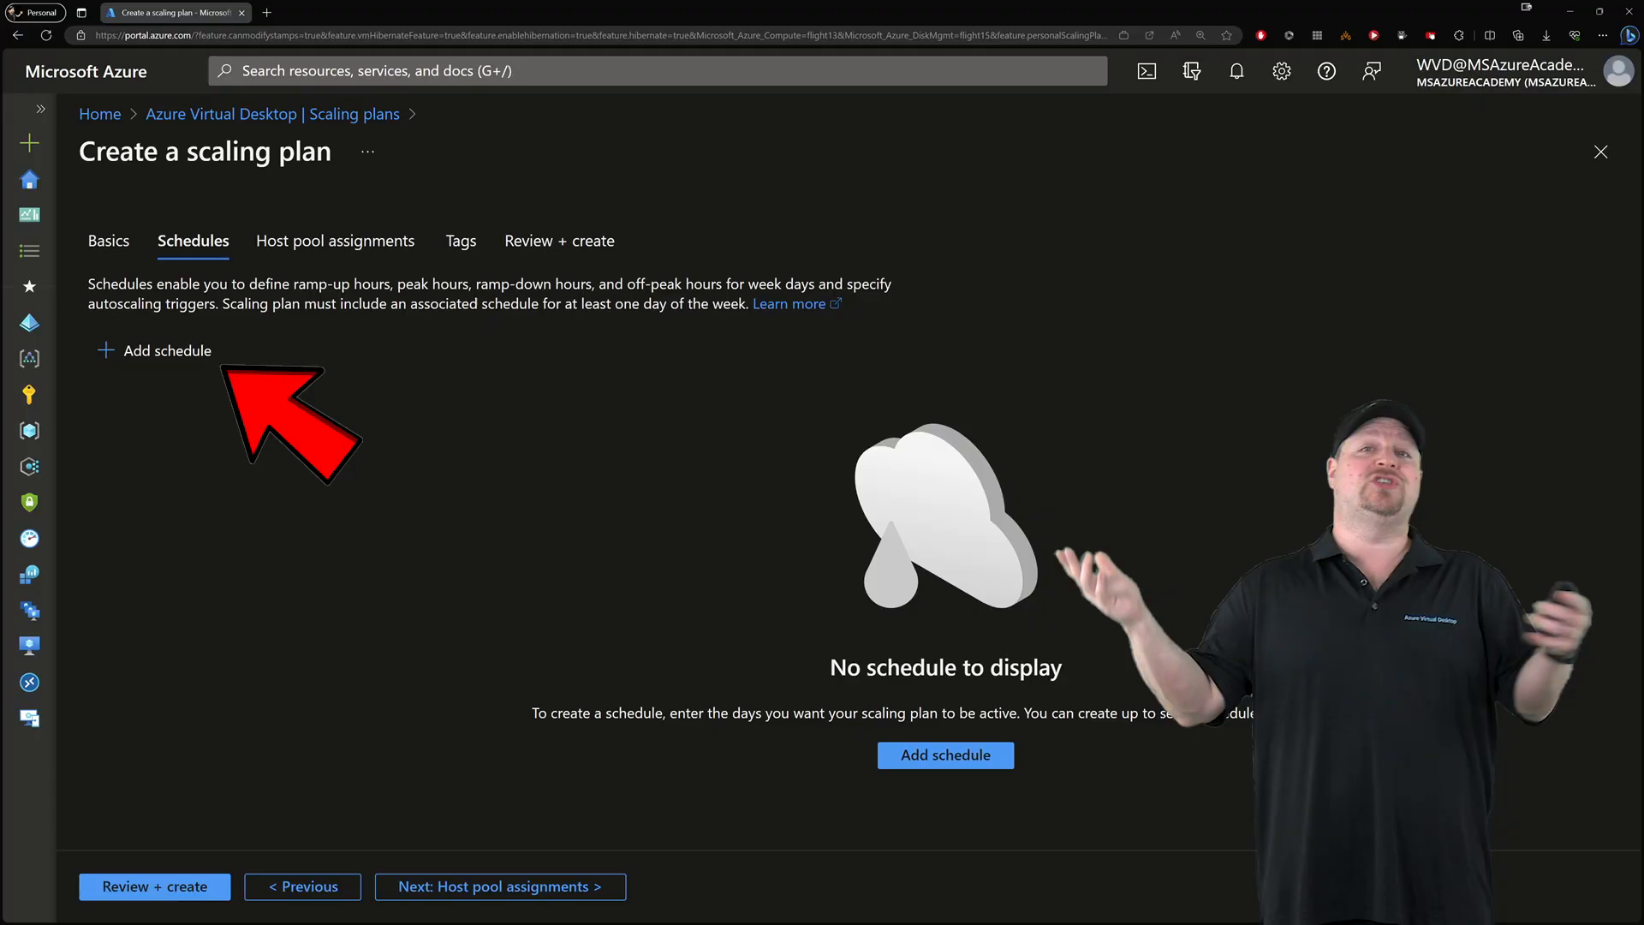
Add a weekdays_schedule repeating on five weekdays and proceed to its ramp-up settings.
{"action": "left_click", "coordinate": [164, 349]}
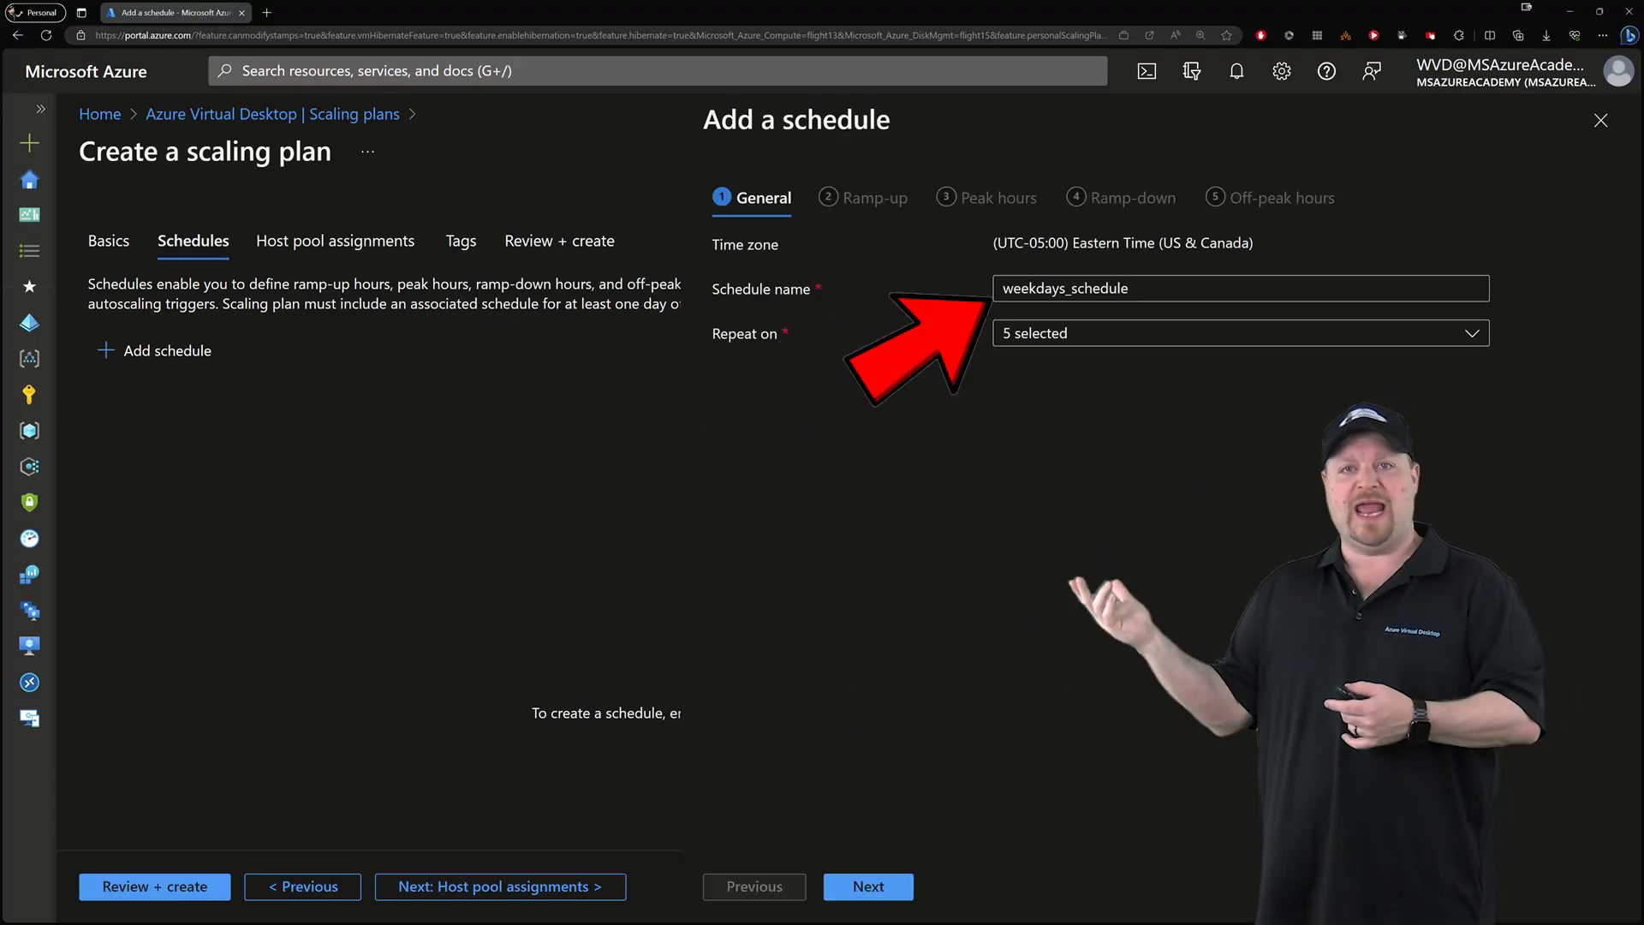
{"action": "left_click", "coordinate": [1240, 332]}
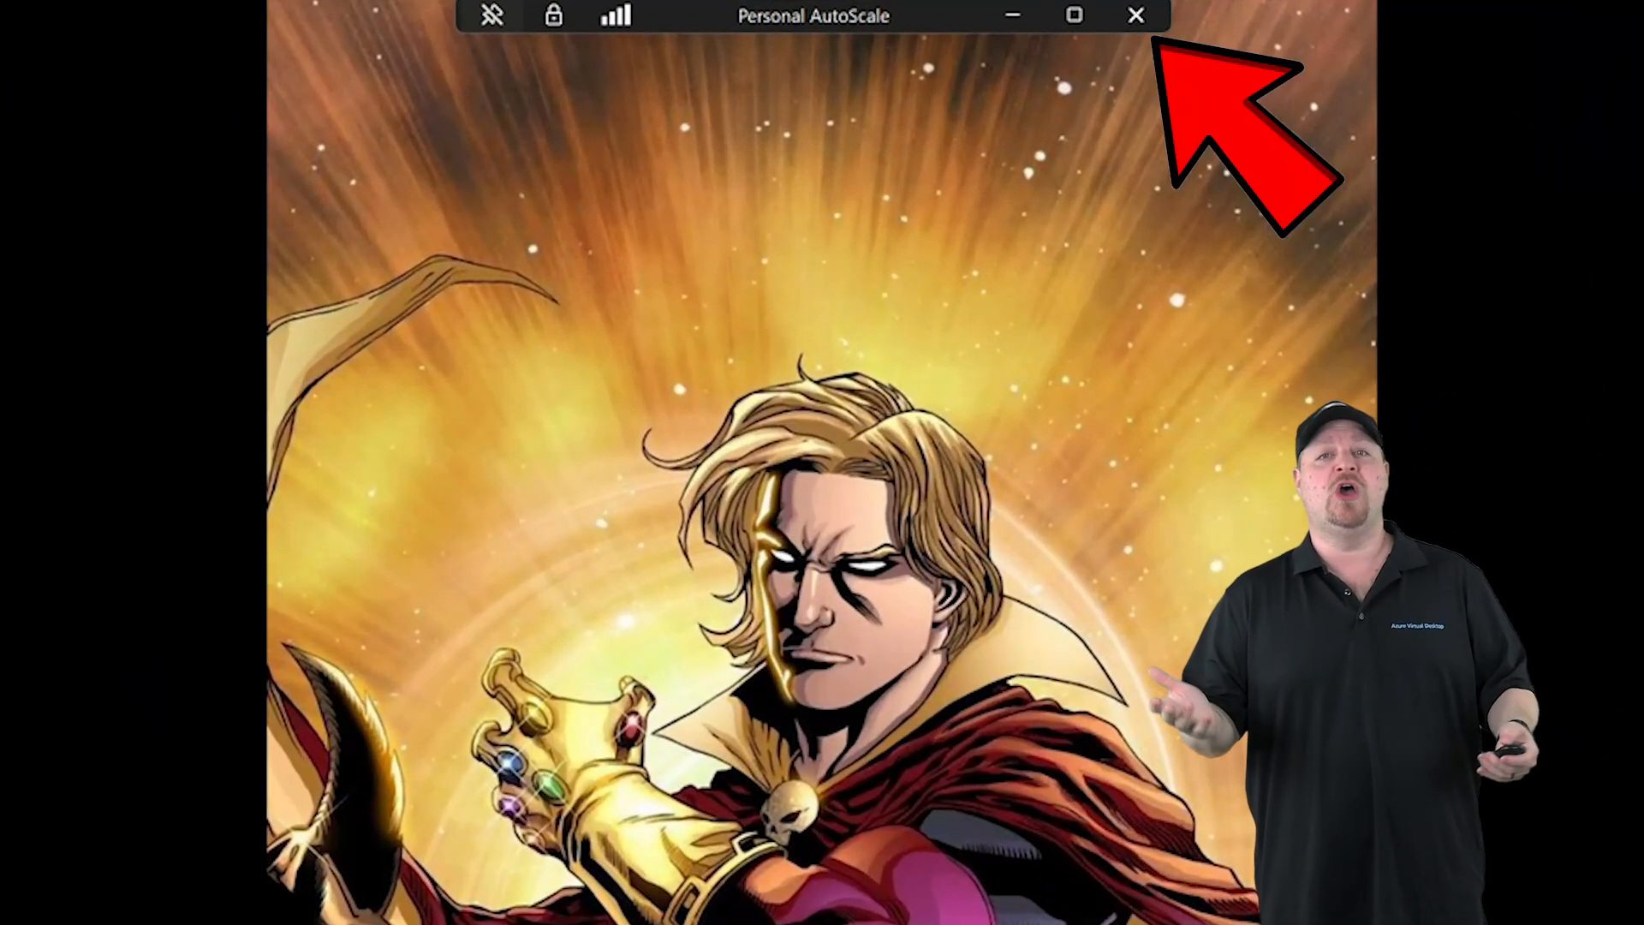
Close the Personal AutoScale remote session to return to the weekday ramp-up settings.
{"action": "left_click", "coordinate": [707, 894]}
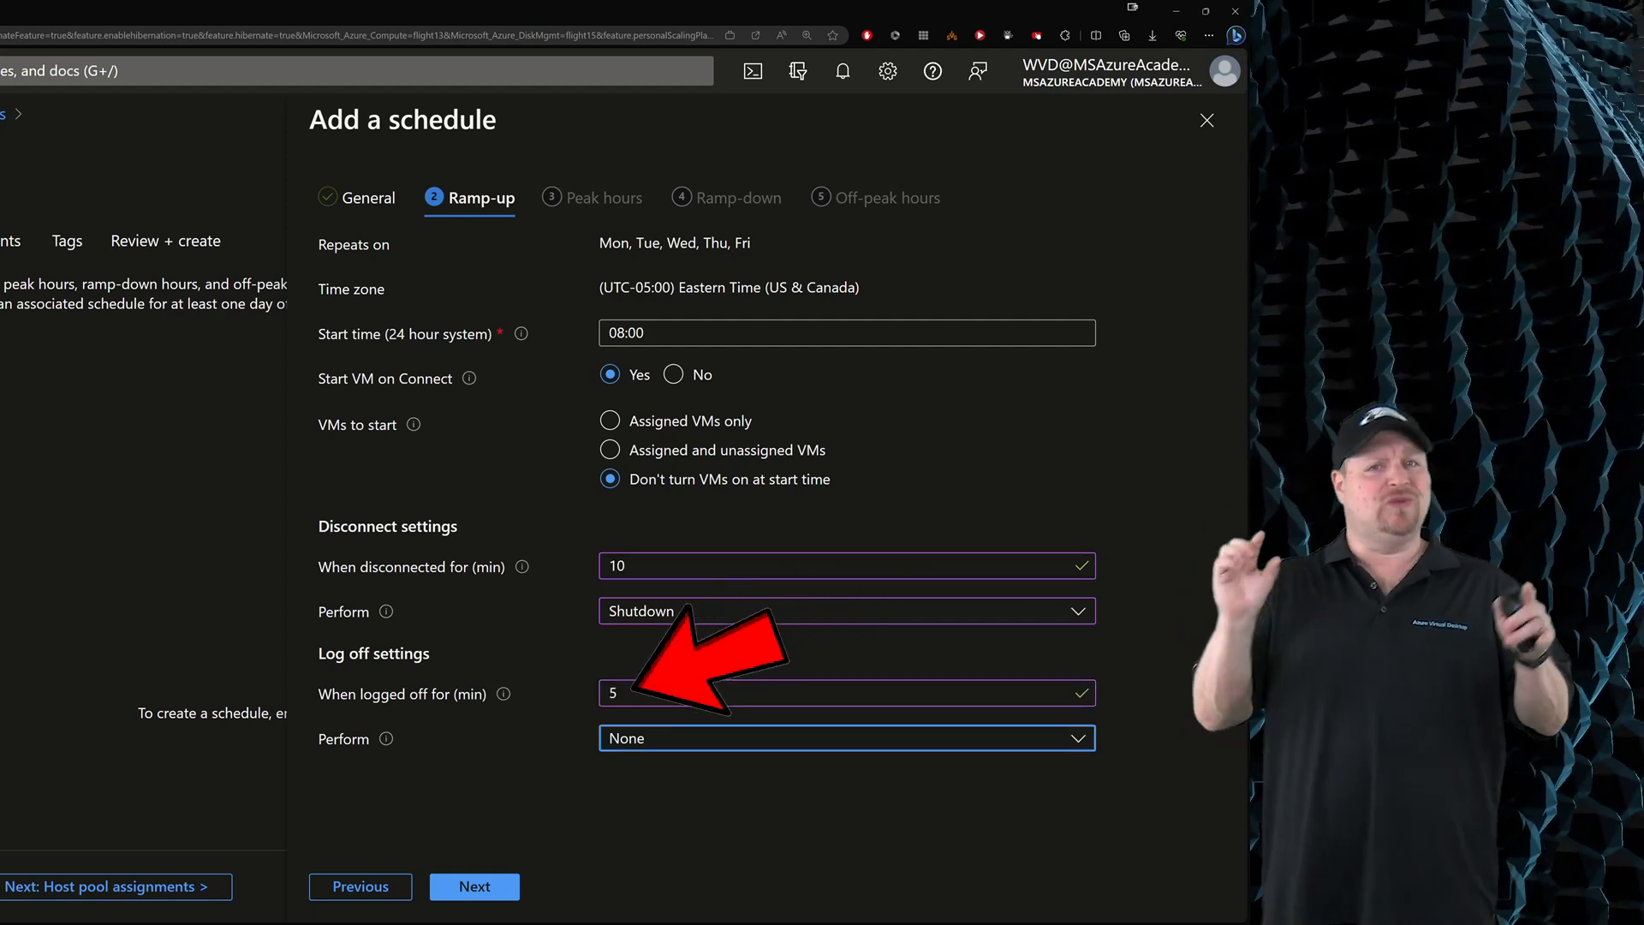
Set ramp-up log-off behaviour to Shutdown five minutes after users log off.
{"action": "left_click", "coordinate": [845, 736]}
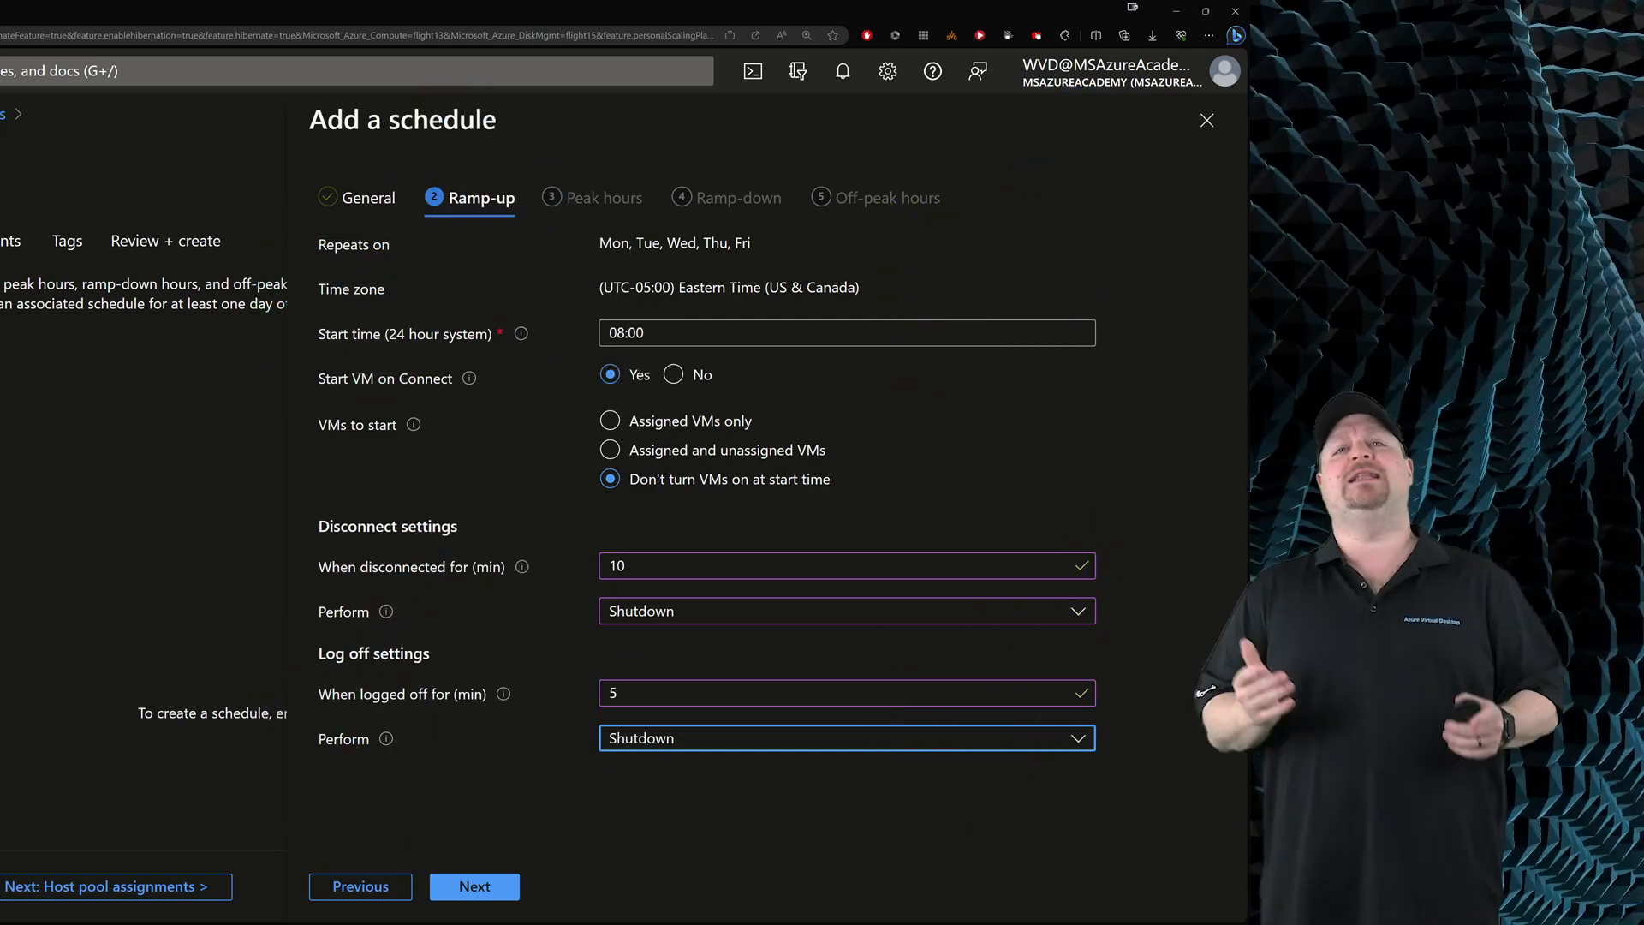
Set peak hours to shut down VMs after 70 minutes disconnected or logged off, then continue to ramp-down.
{"action": "left_click", "coordinate": [602, 197]}
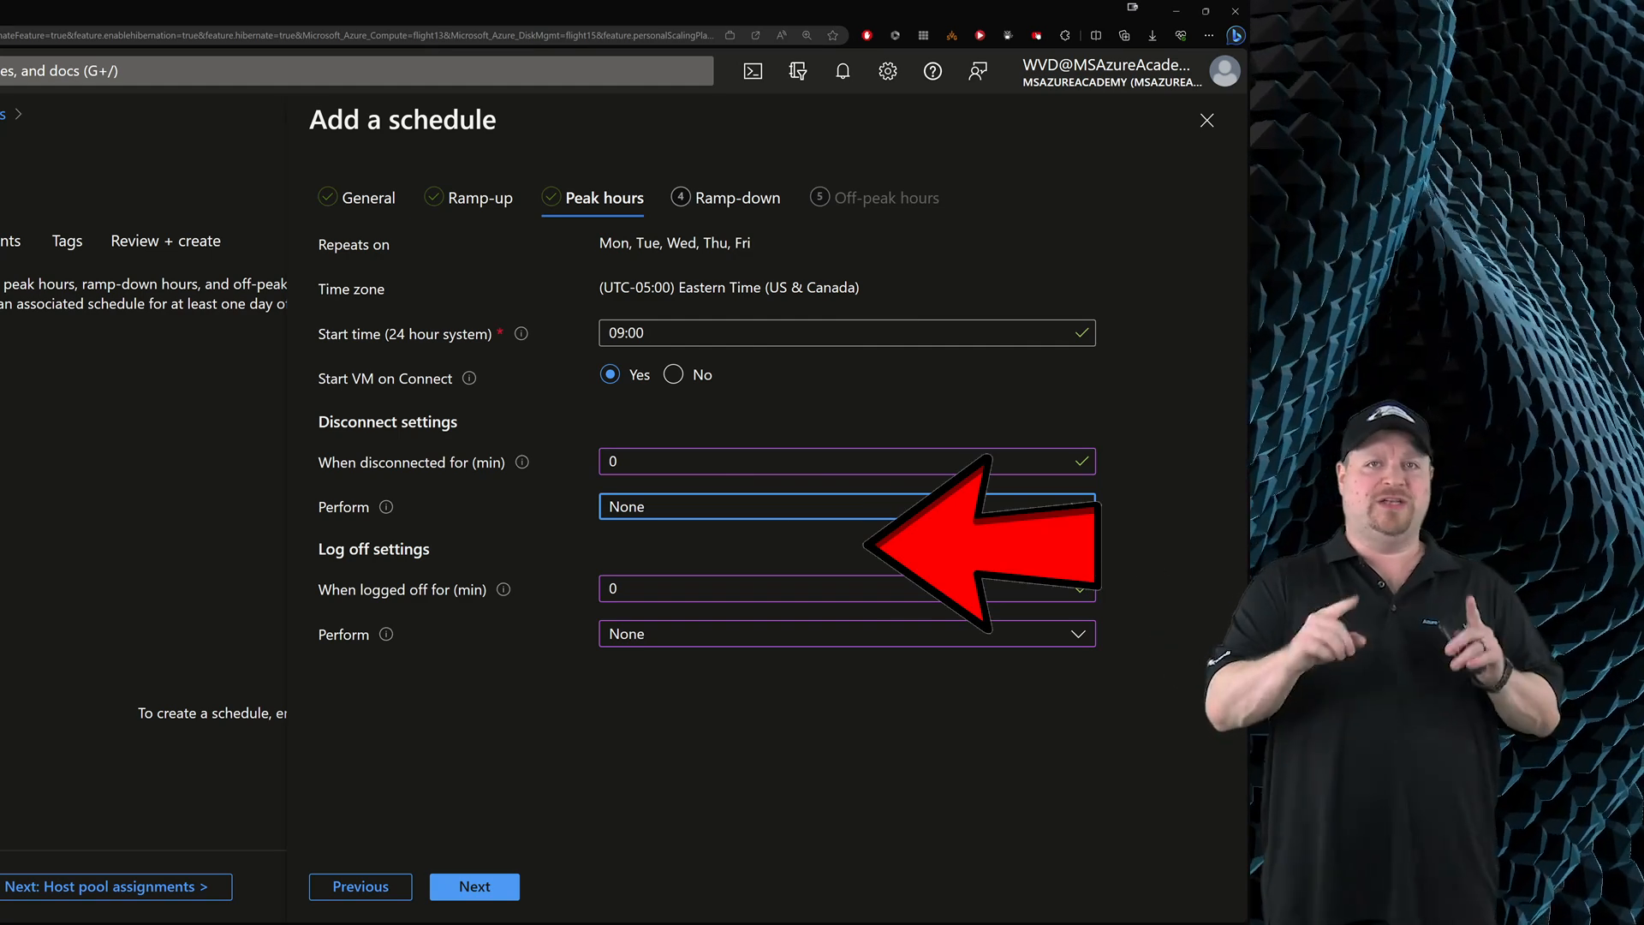
{"action": "left_click", "coordinate": [737, 197]}
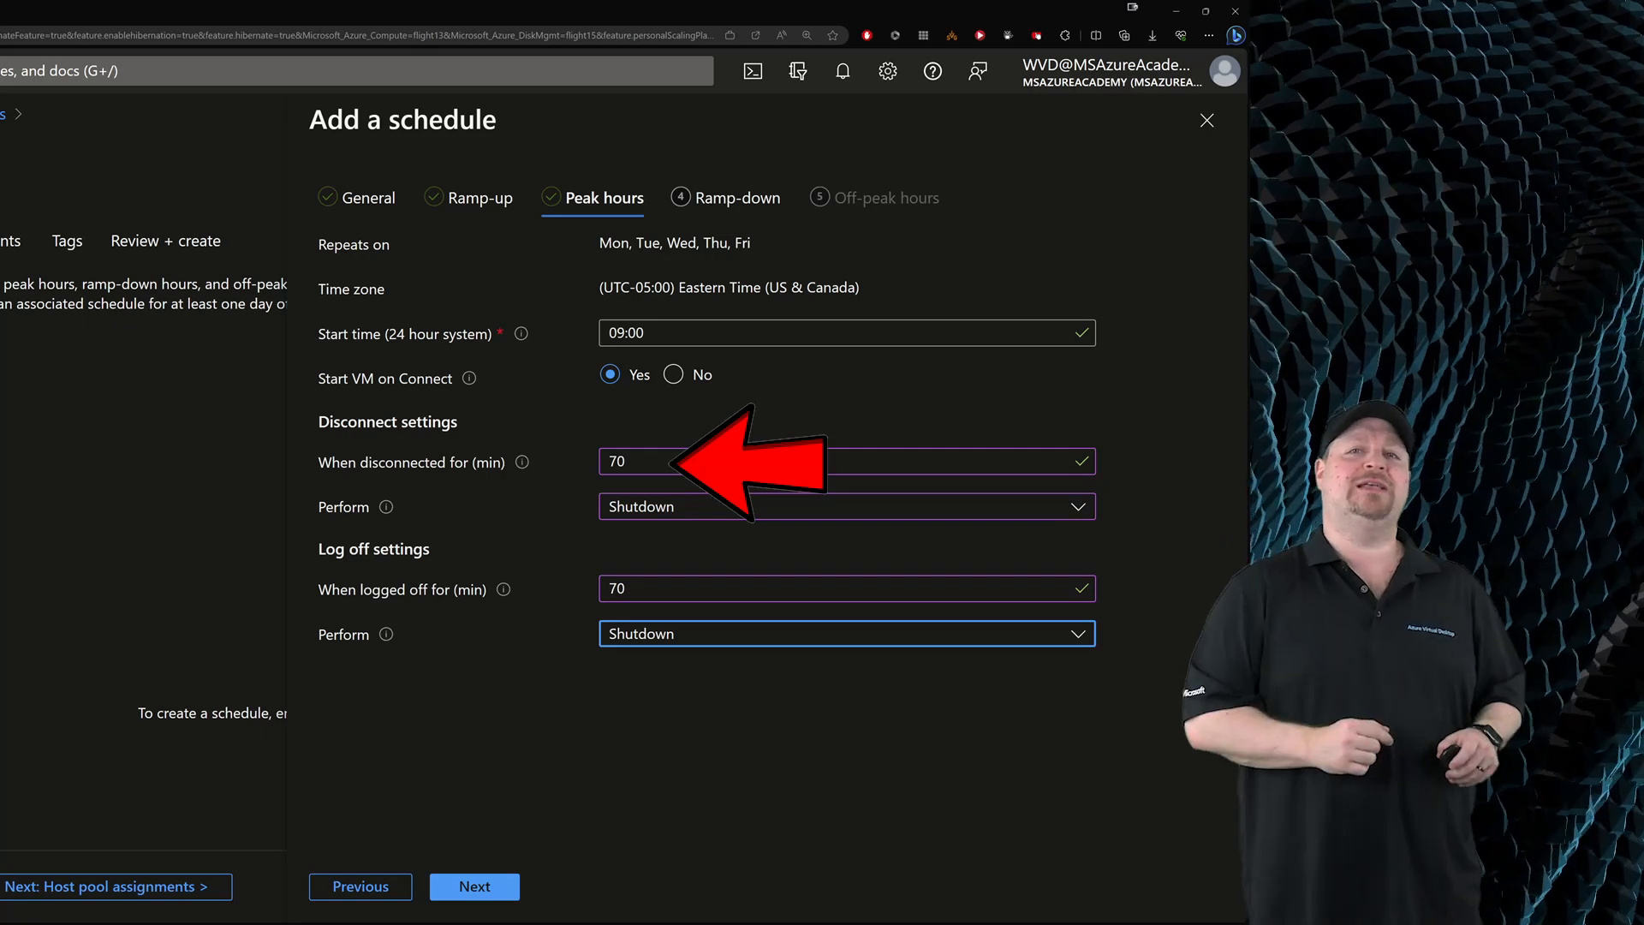
{"action": "left_click", "coordinate": [736, 197]}
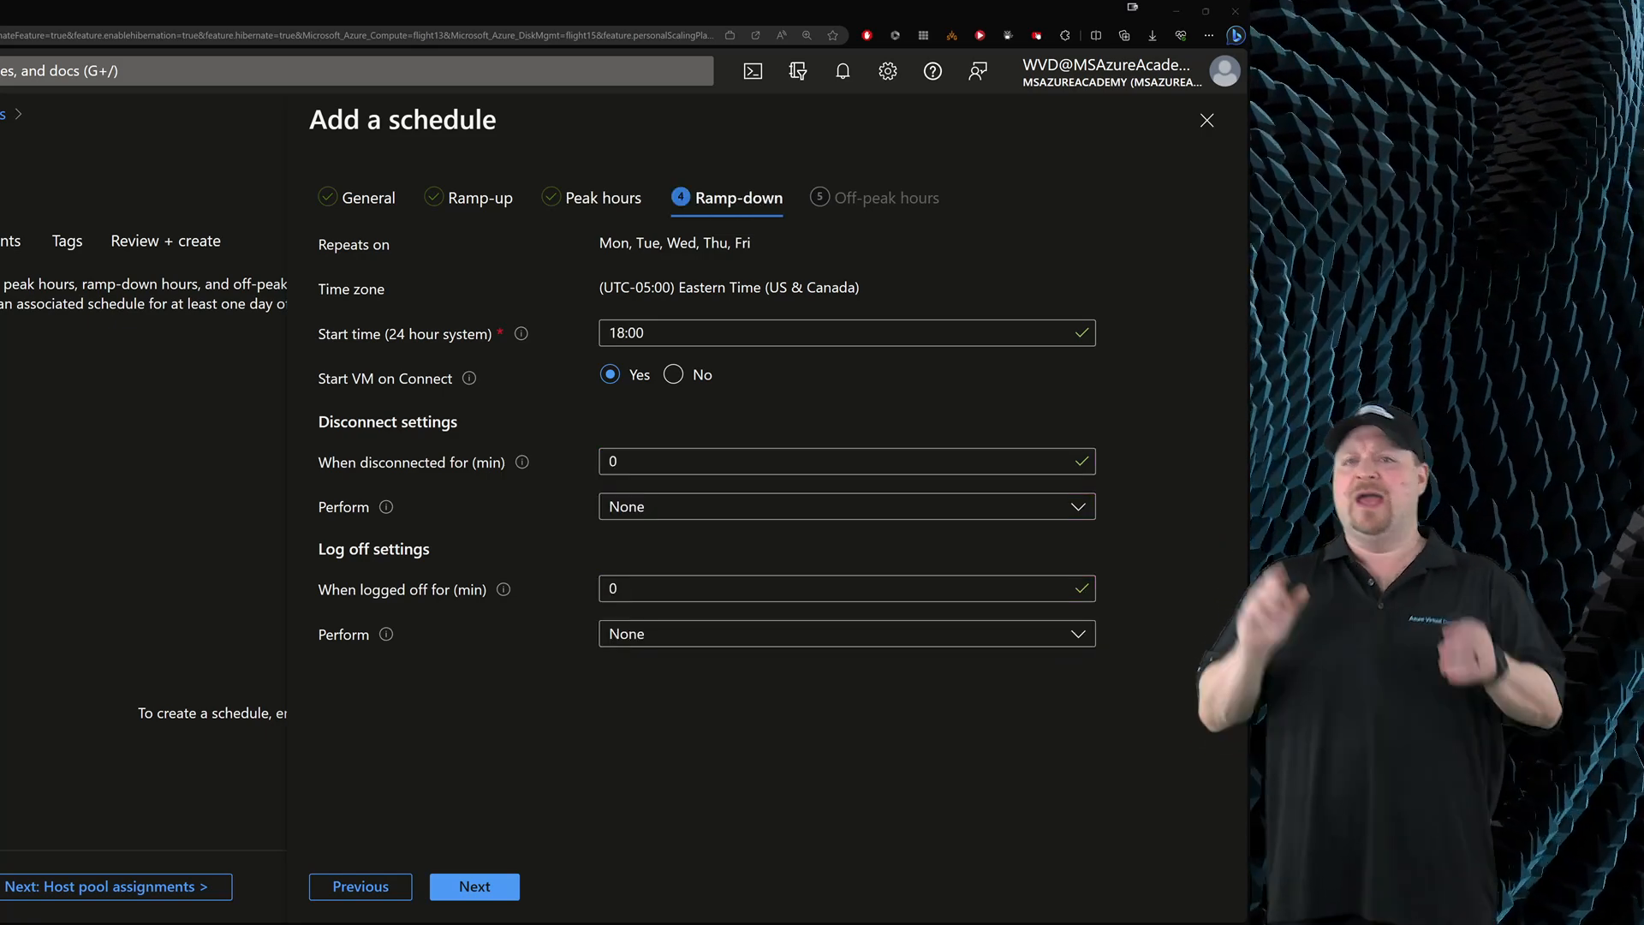
Set ramp-down to shut VMs down 5 minutes after logoff and continue to off-peak hours.
{"action": "type", "text": "5"}
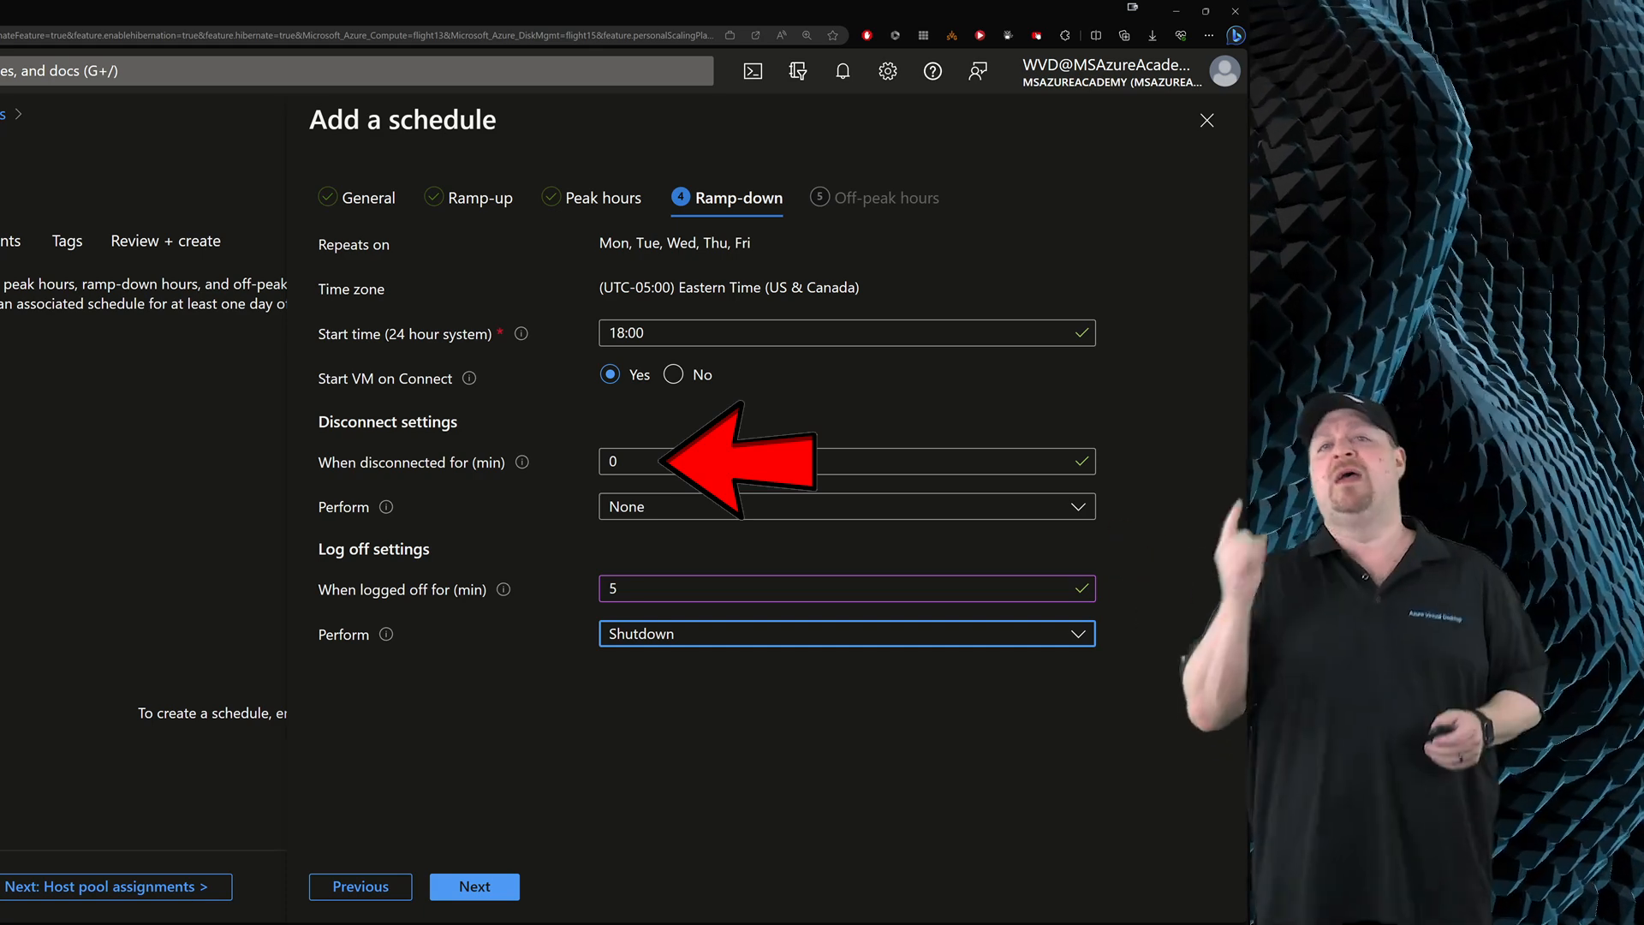
{"action": "left_click", "coordinate": [886, 197]}
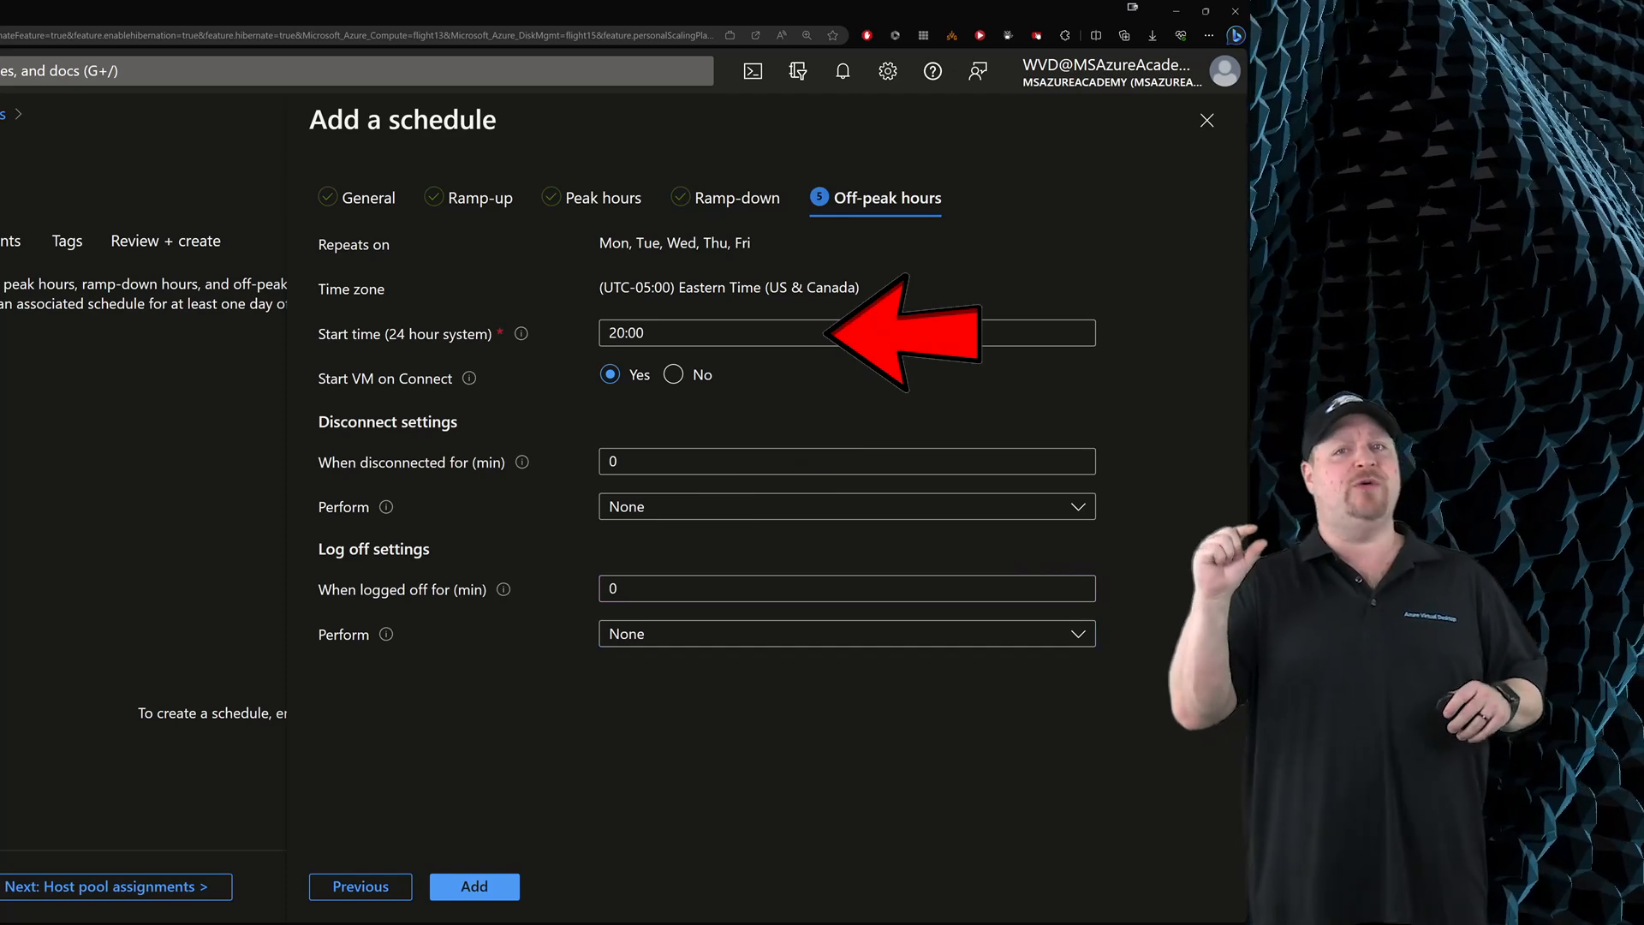
Set off-peak to Shutdown, add weekdays_schedule and a Sat–Sun weekend_schedule, then continue to host pool assignments.
{"action": "left_click", "coordinate": [844, 634]}
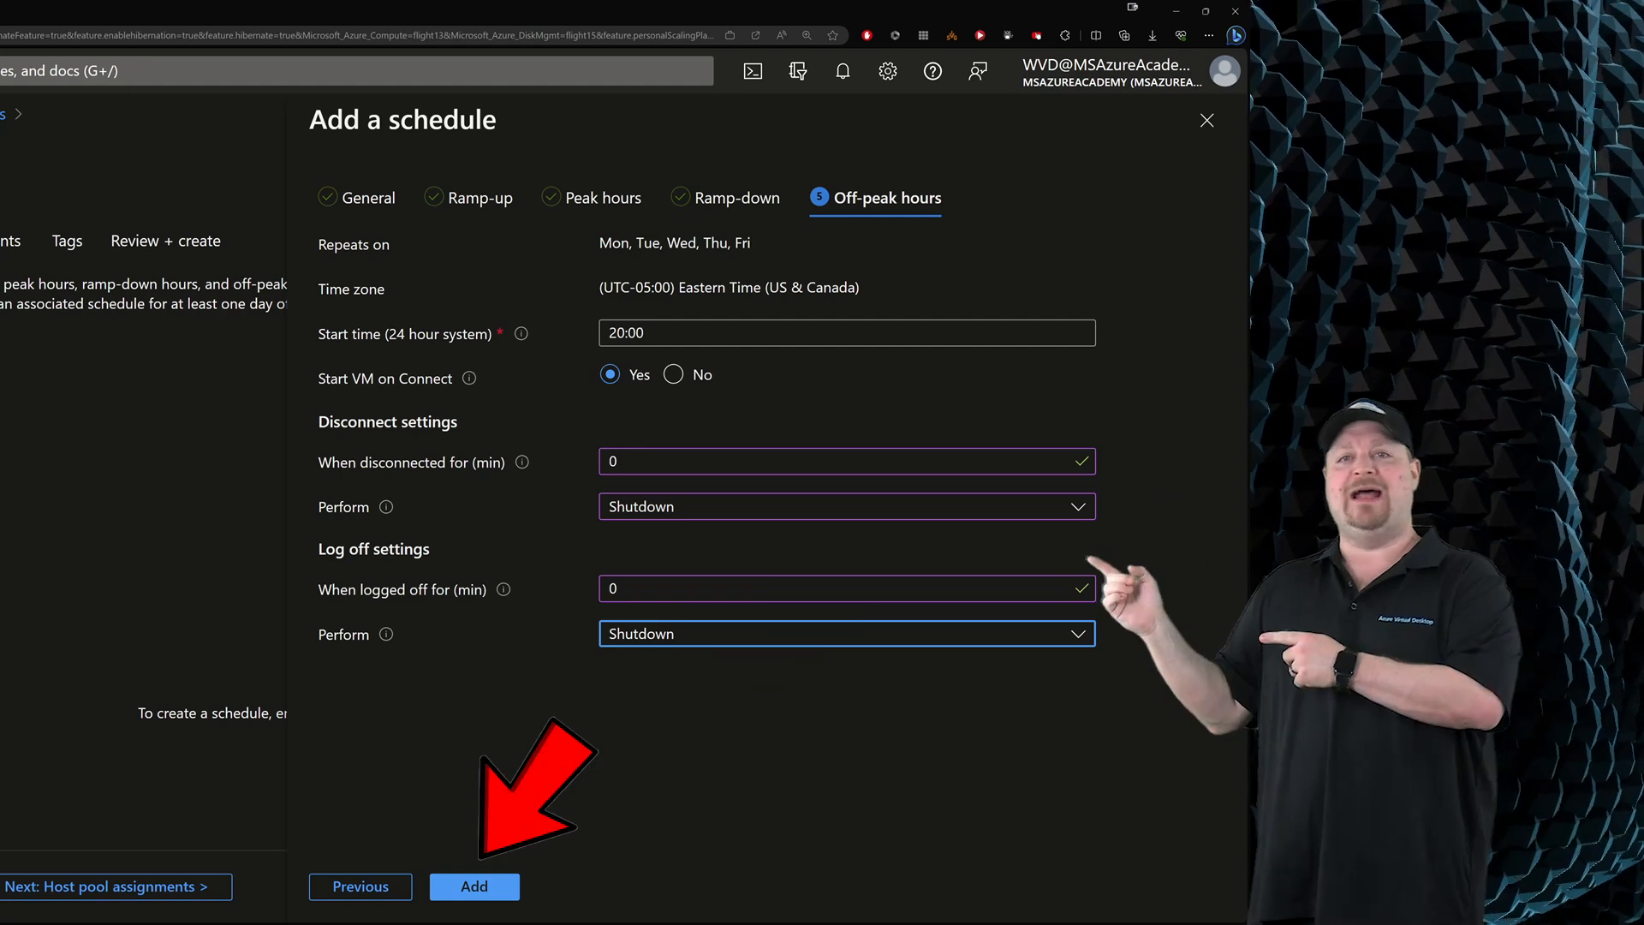
{"action": "left_click", "coordinate": [475, 886]}
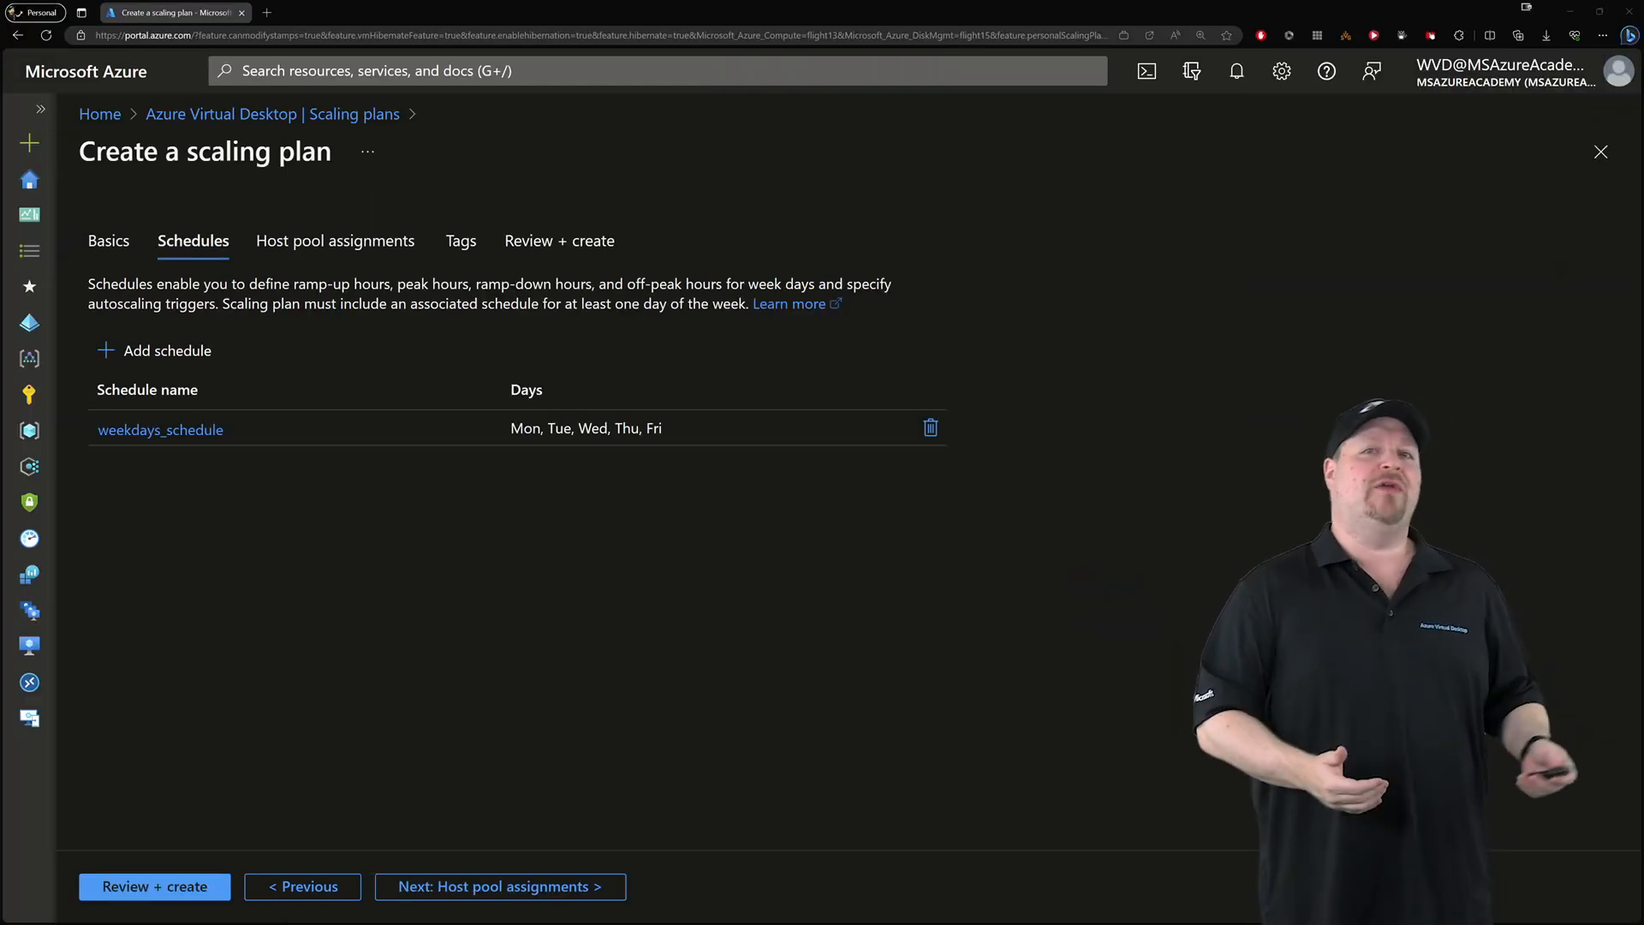
{"action": "left_click", "coordinate": [154, 349]}
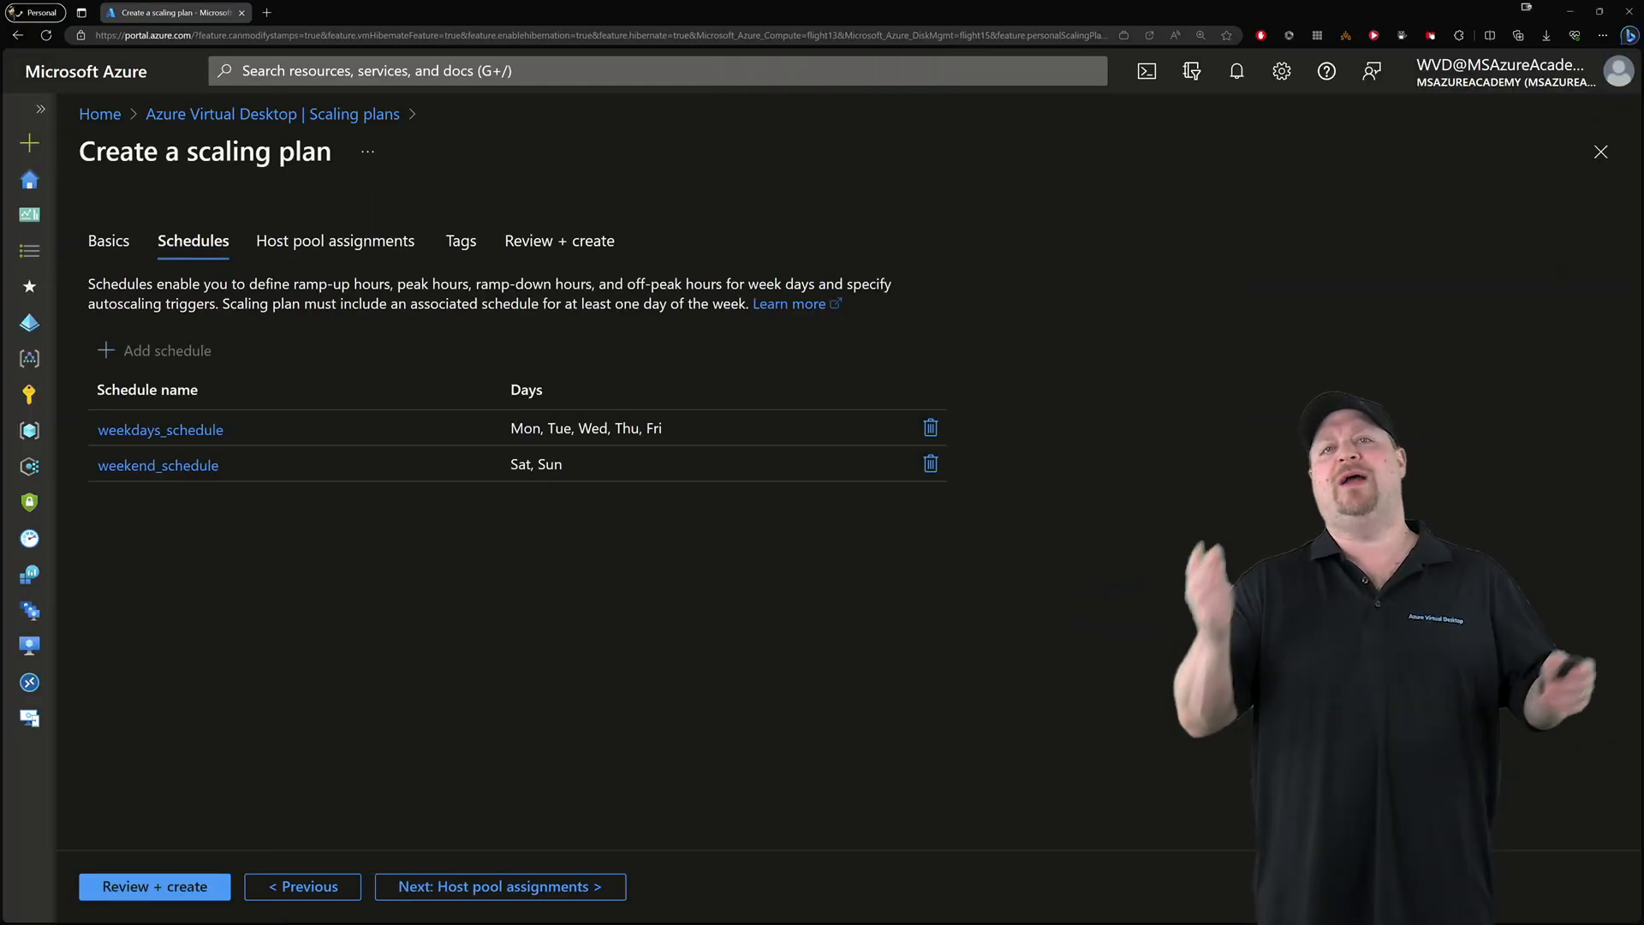
{"action": "left_click", "coordinate": [498, 885]}
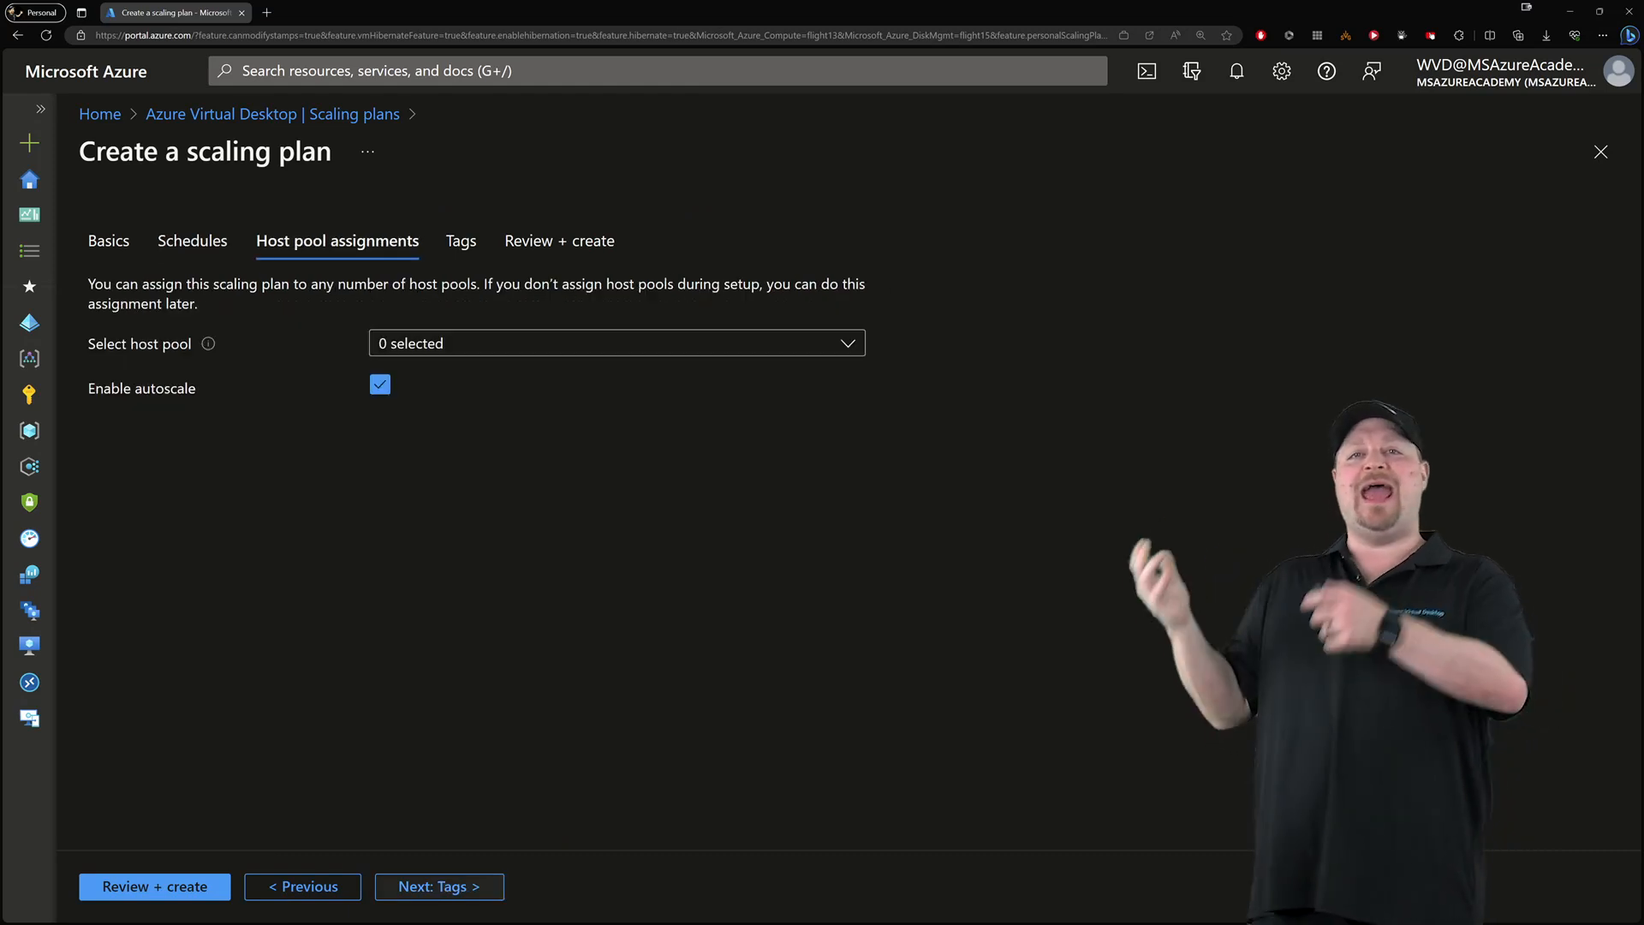
Review the assignable host pools (HP-GPU) and continue to the Tags step.
{"action": "left_click", "coordinate": [617, 342]}
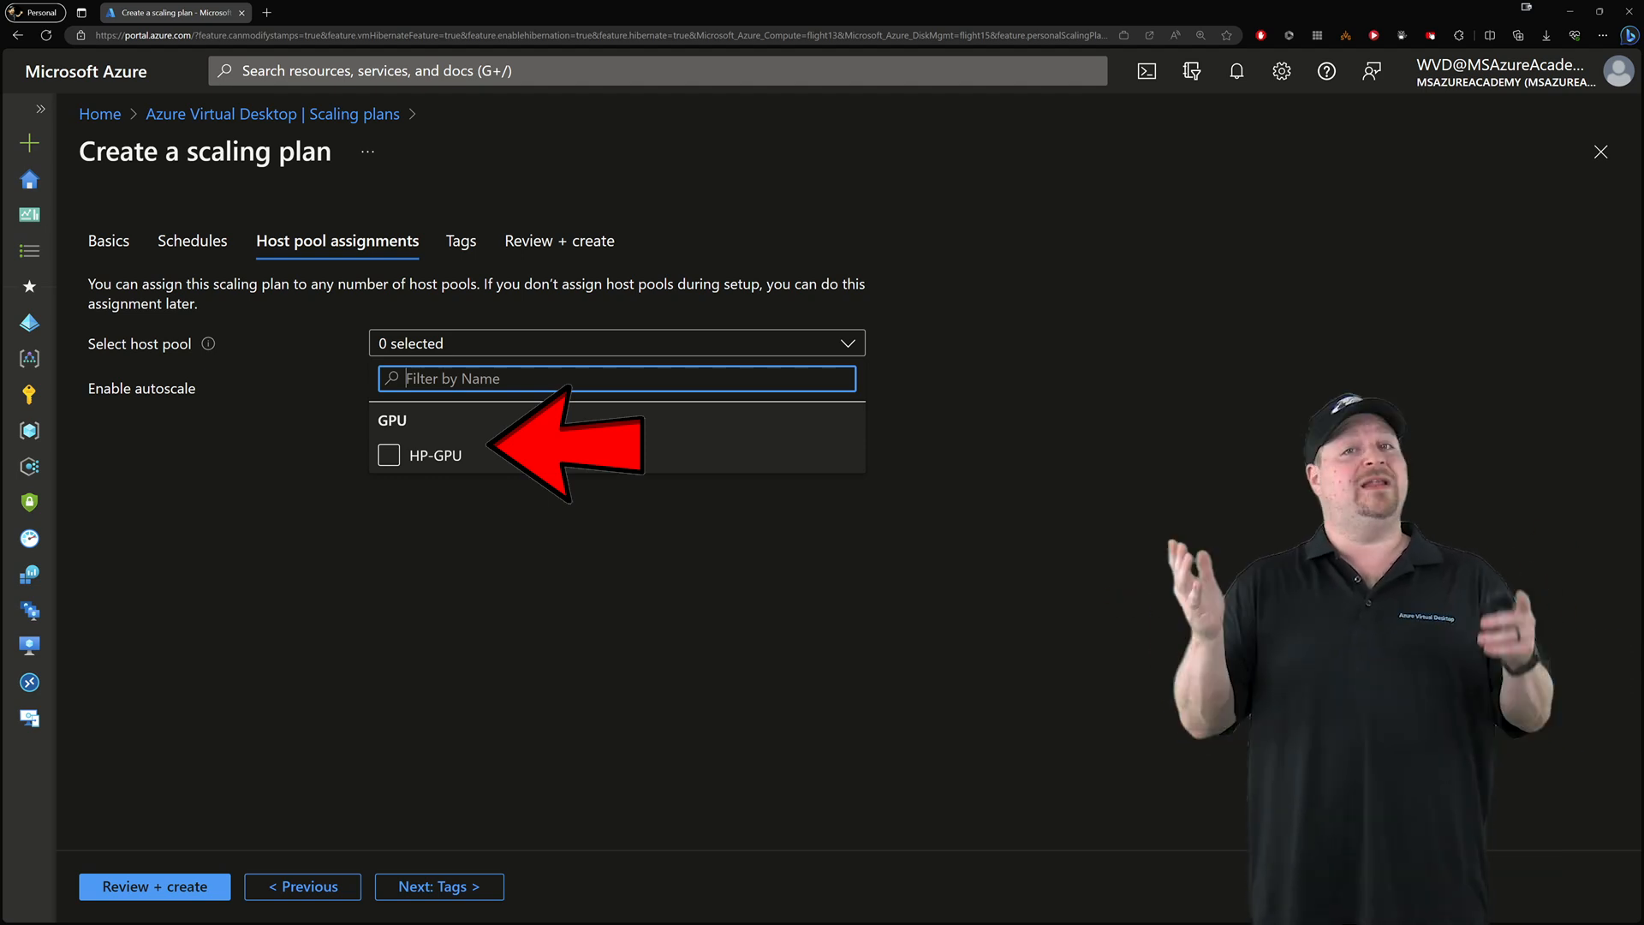
{"action": "left_click", "coordinate": [459, 240]}
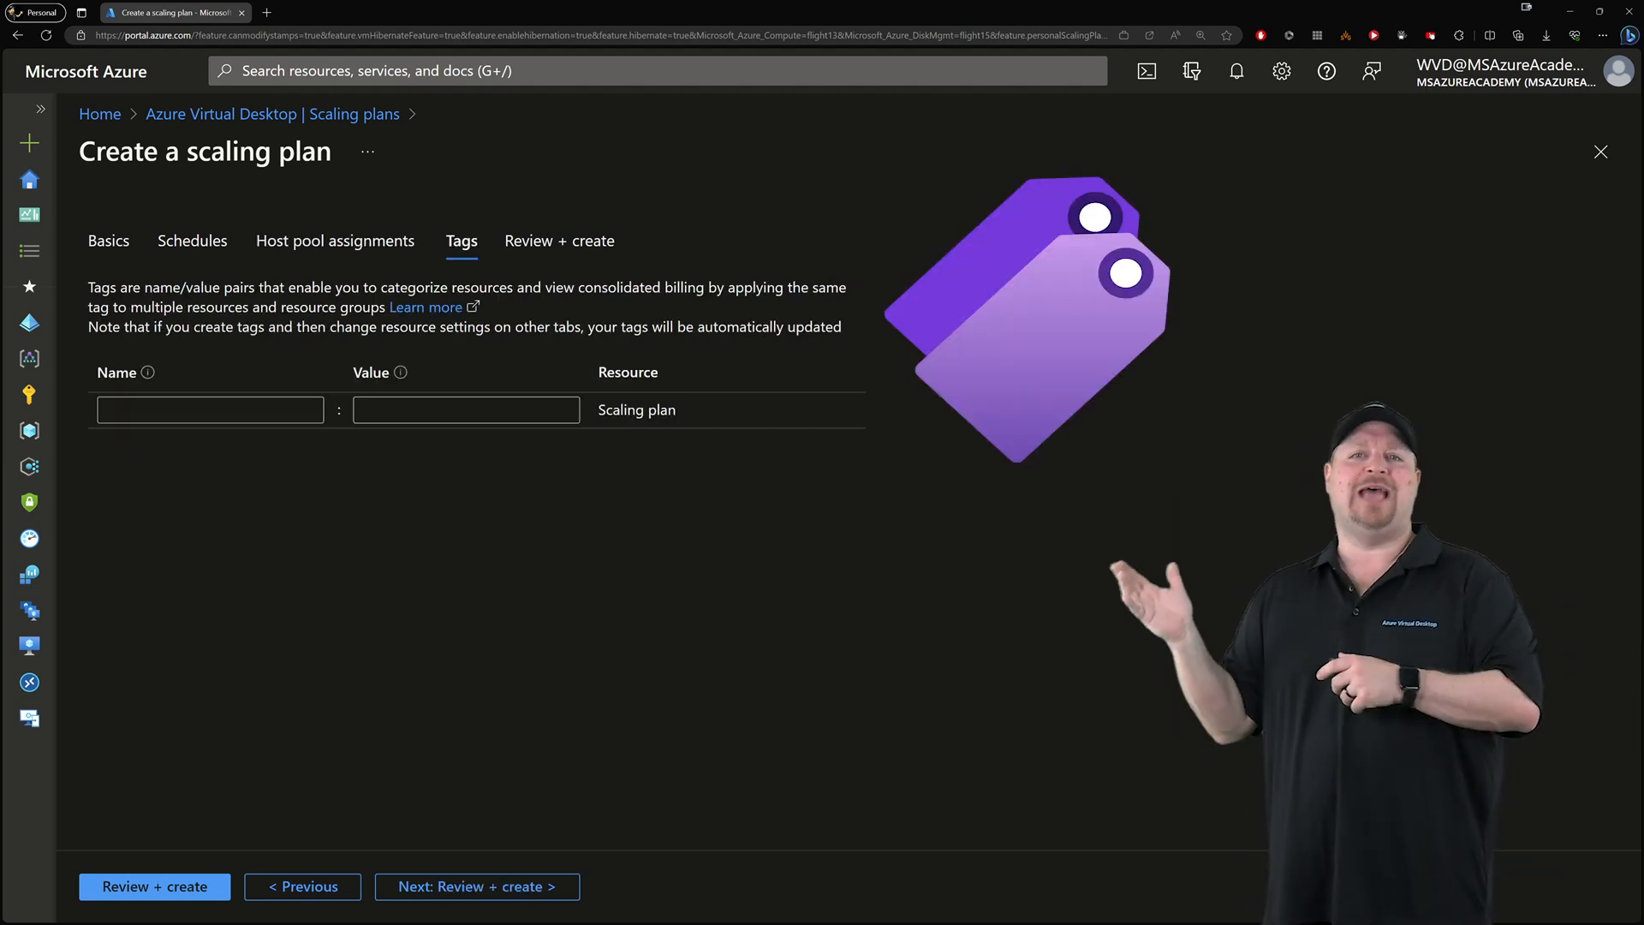